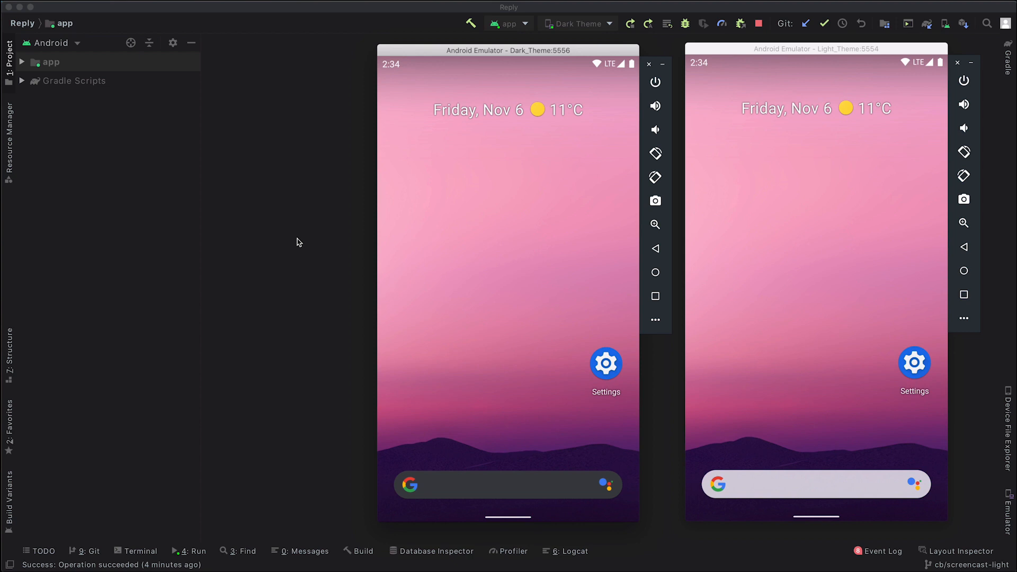
{"action": "mouse_move", "coordinate": [515, 133]}
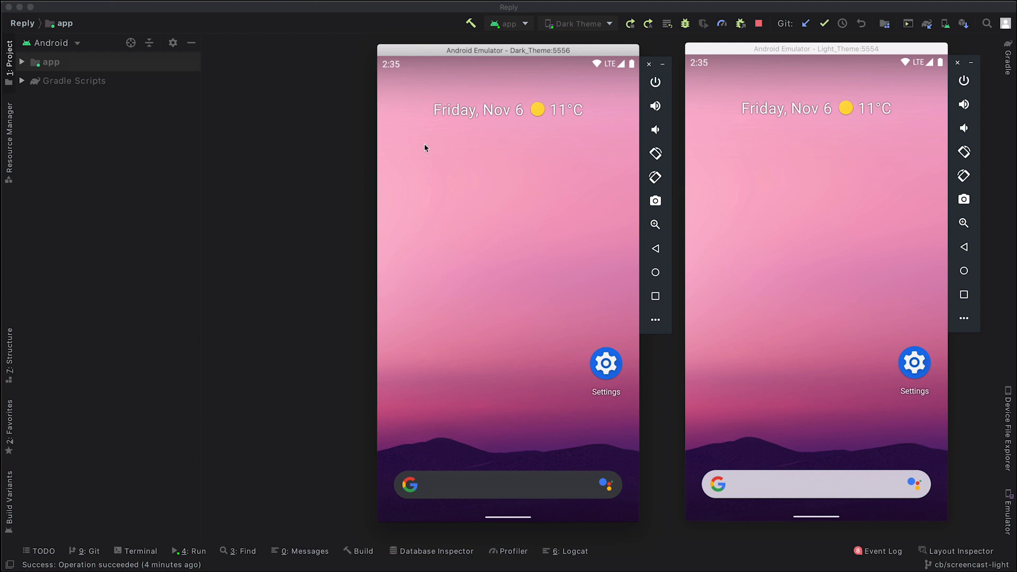
{"action": "mouse_move", "coordinate": [886, 233]}
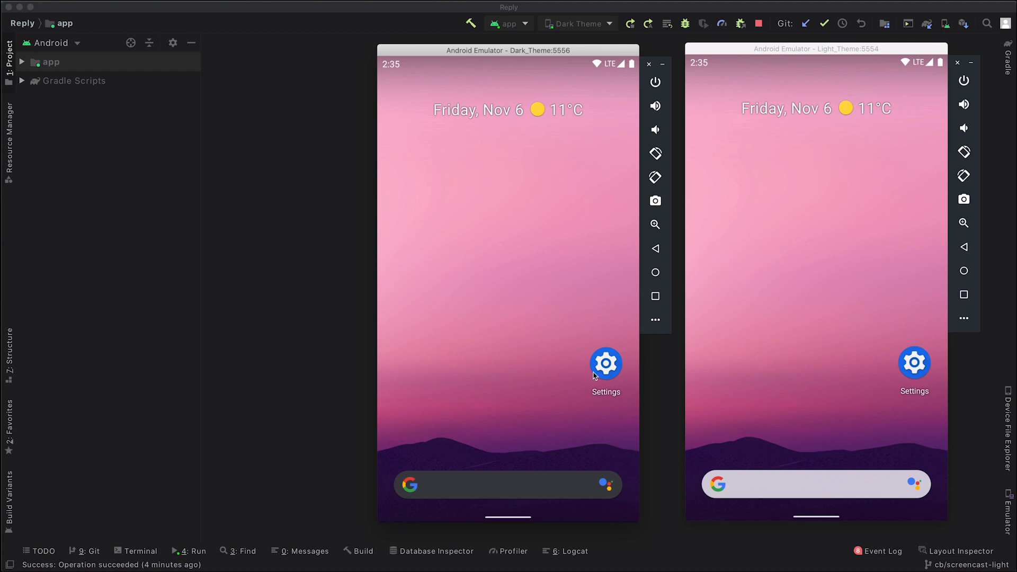
- Launch Settings on both emulators and check the Dark theme tile in the light device's Quick Settings
{"action": "left_click", "coordinate": [605, 362]}
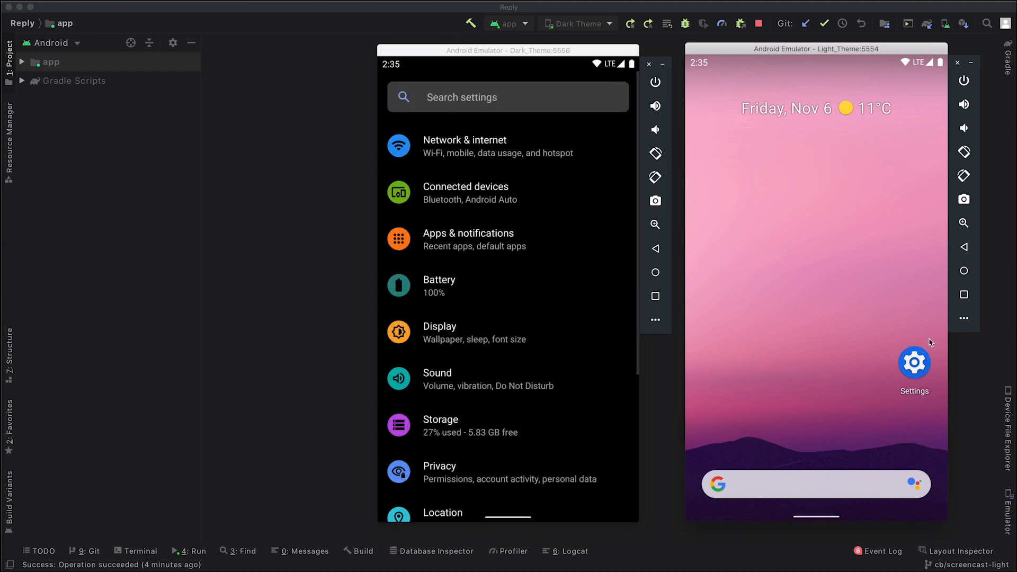
{"action": "left_click", "coordinate": [914, 363]}
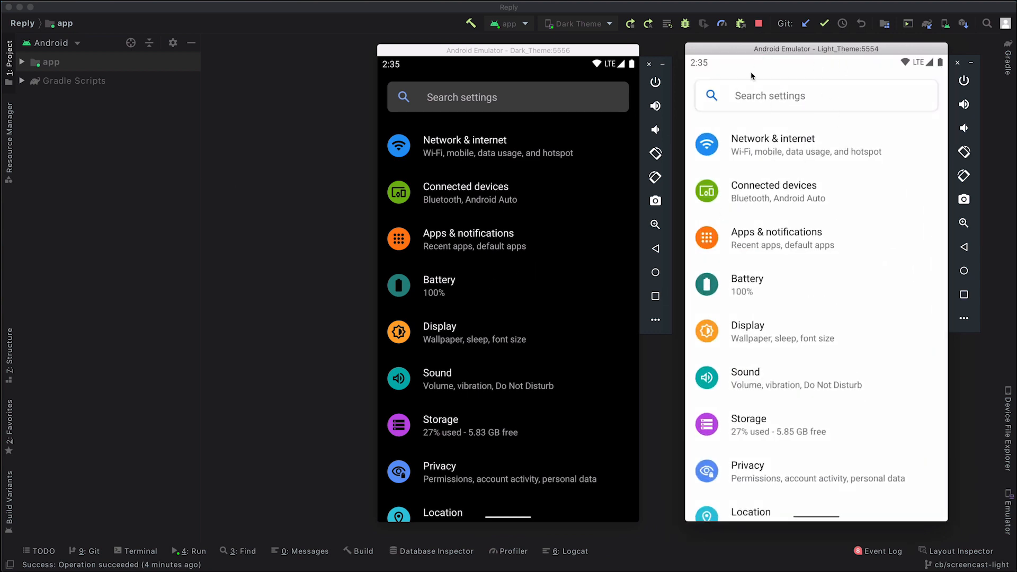
{"action": "left_click_drag", "start_coordinate": [816, 62], "coordinate": [816, 162]}
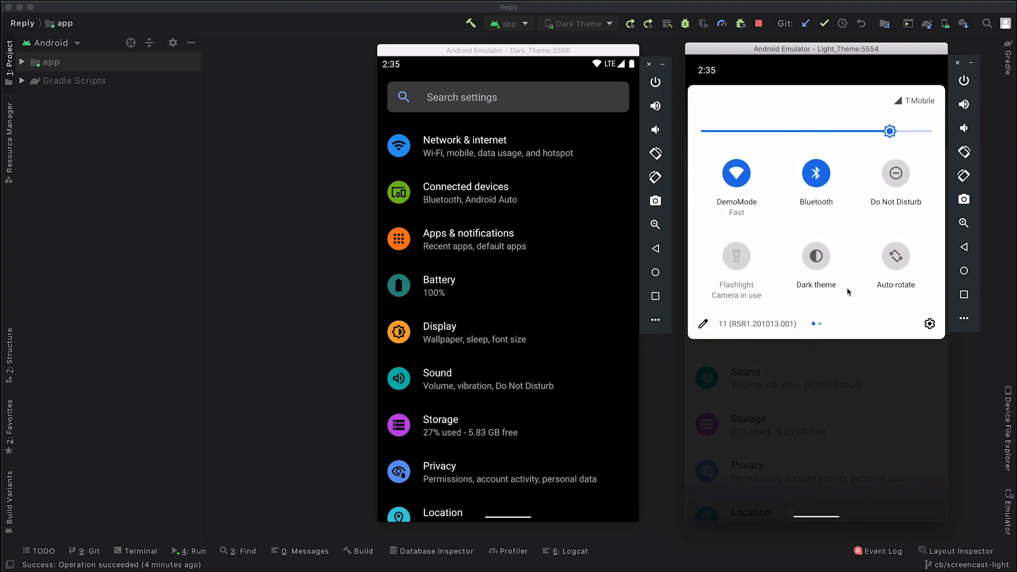
{"action": "left_click", "coordinate": [816, 255]}
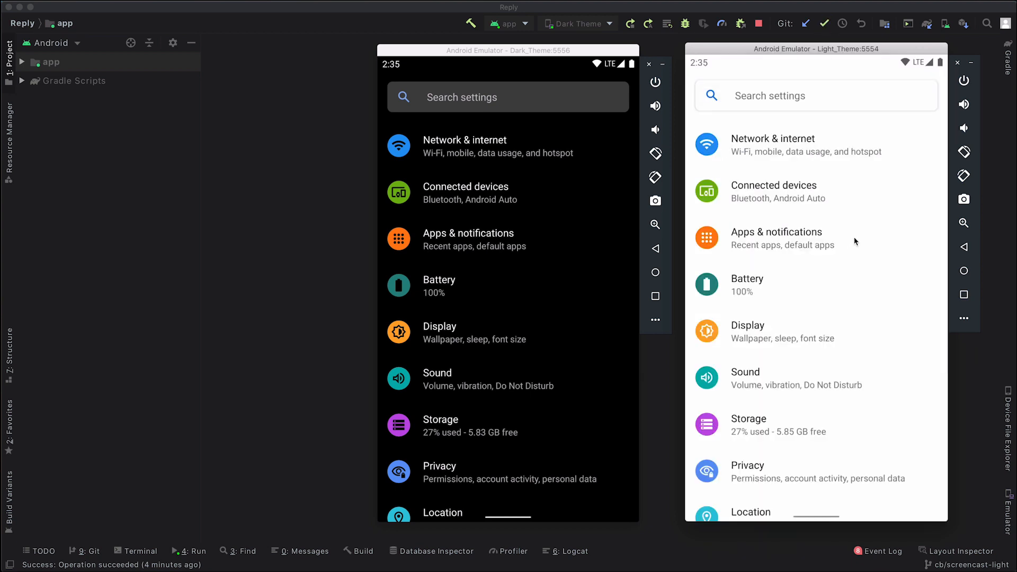
- Run the Reply app on both emulators at once via Run on Multiple Devices
{"action": "left_click", "coordinate": [577, 24]}
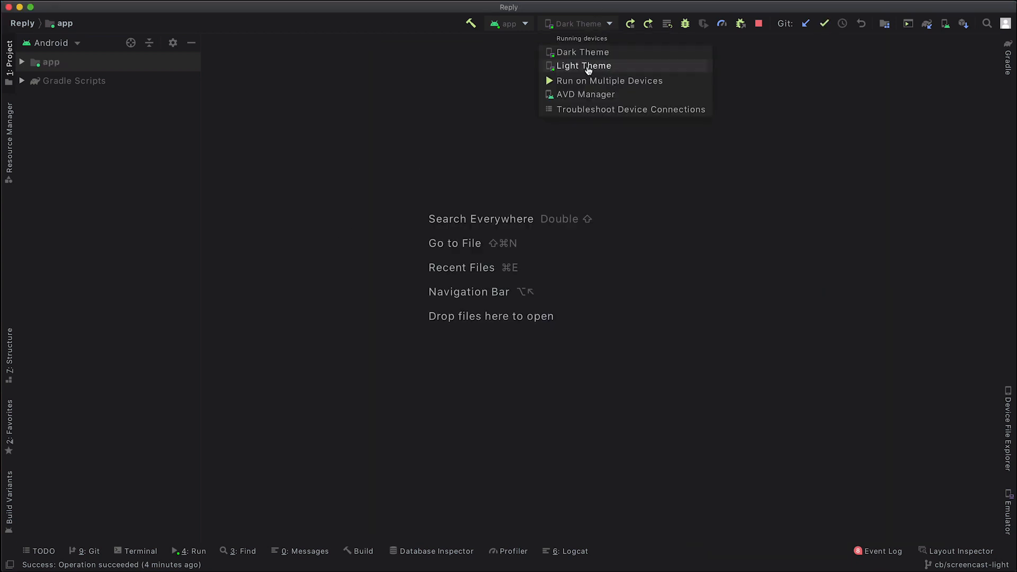
{"action": "left_click", "coordinate": [608, 81]}
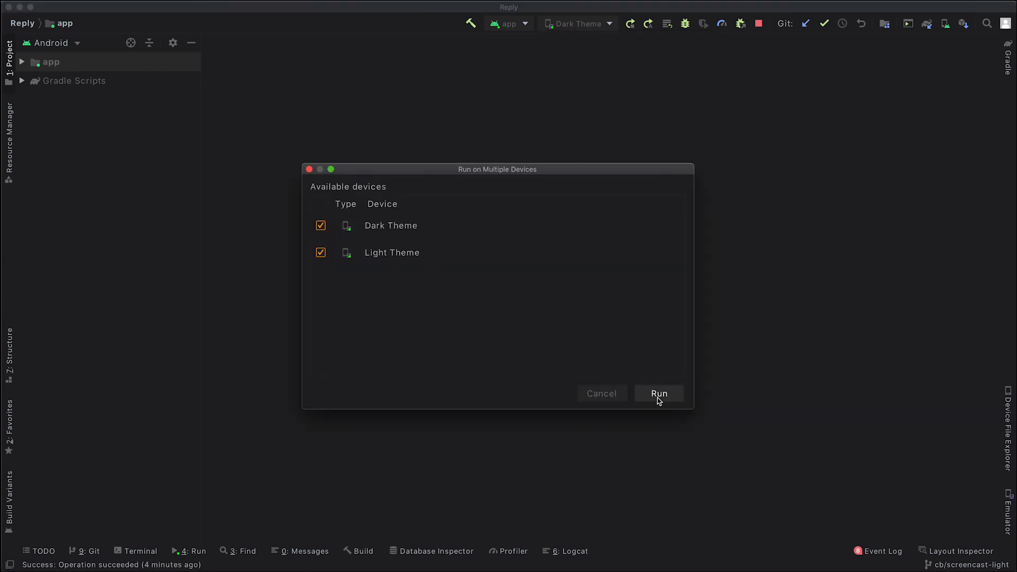
{"action": "left_click", "coordinate": [658, 394]}
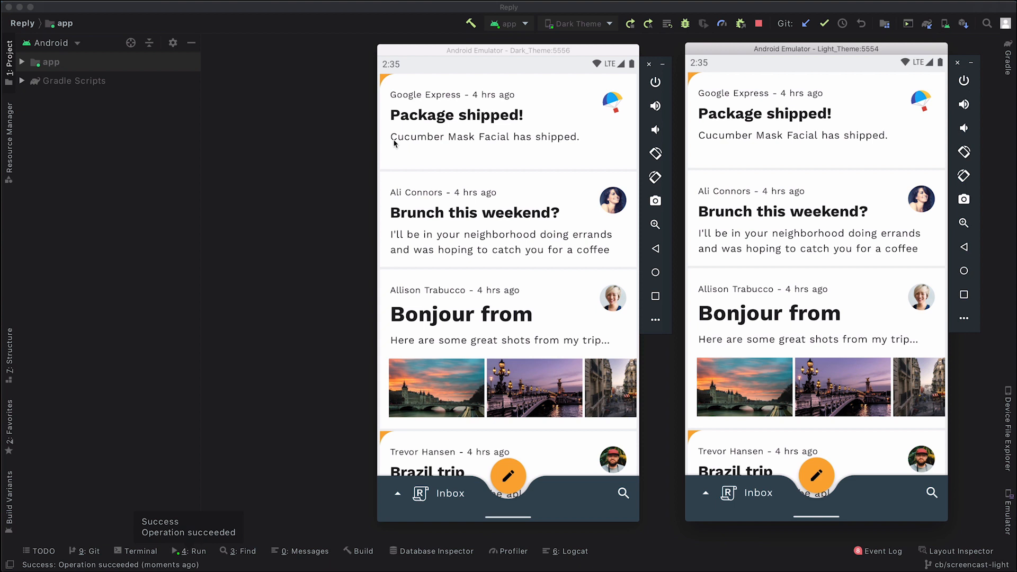
{"action": "mouse_move", "coordinate": [422, 86]}
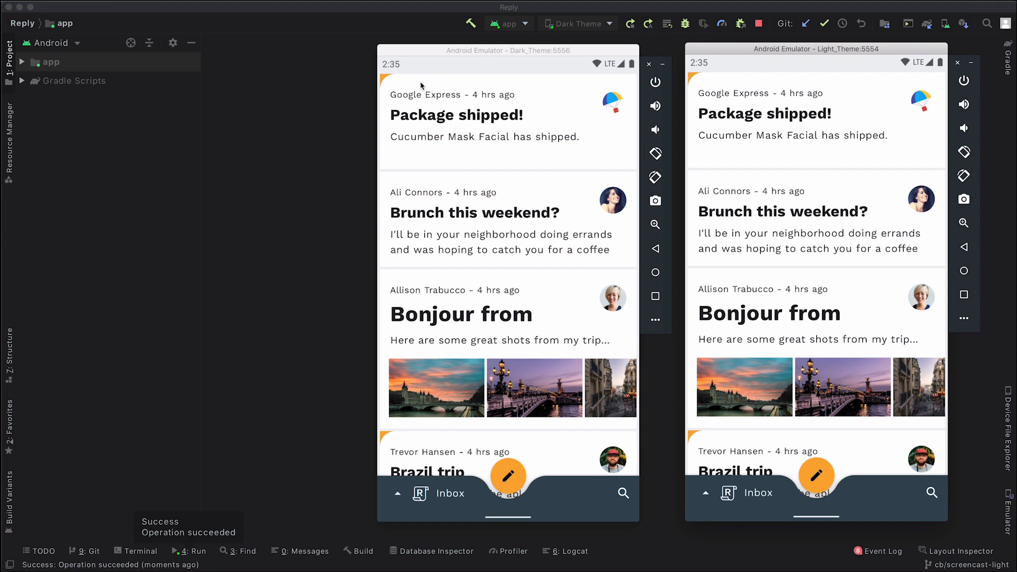
{"action": "mouse_move", "coordinate": [568, 304]}
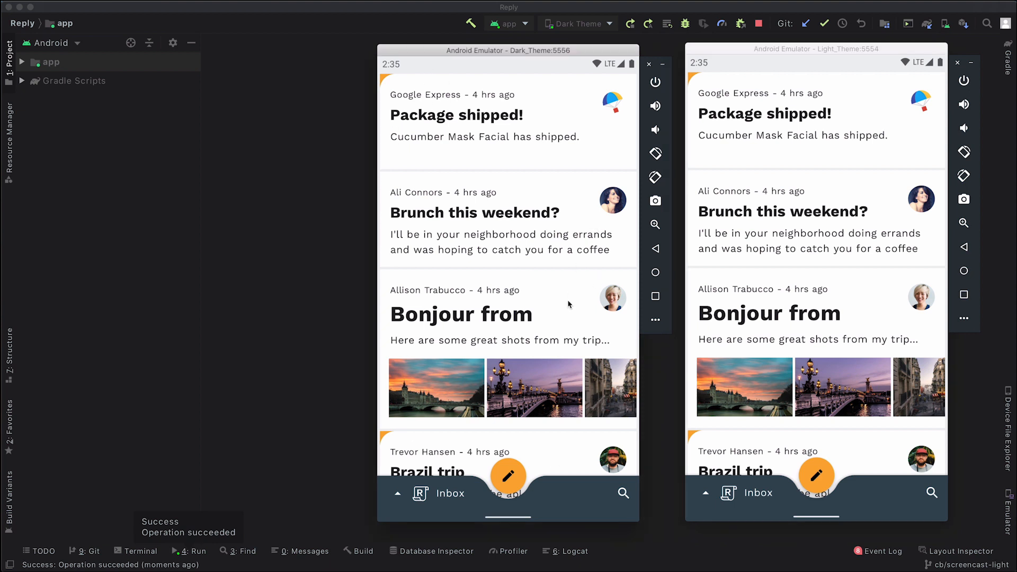
- Show the Reply navigation drawer on the dark-theme emulator
{"action": "scroll", "scroll_direction": "down", "scroll_amount": 3}
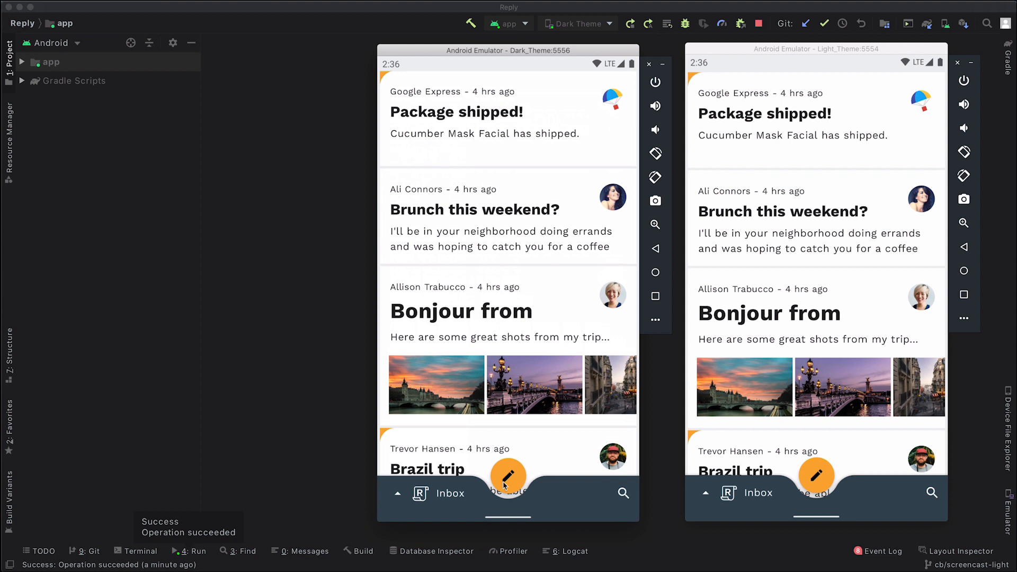
{"action": "left_click", "coordinate": [507, 475]}
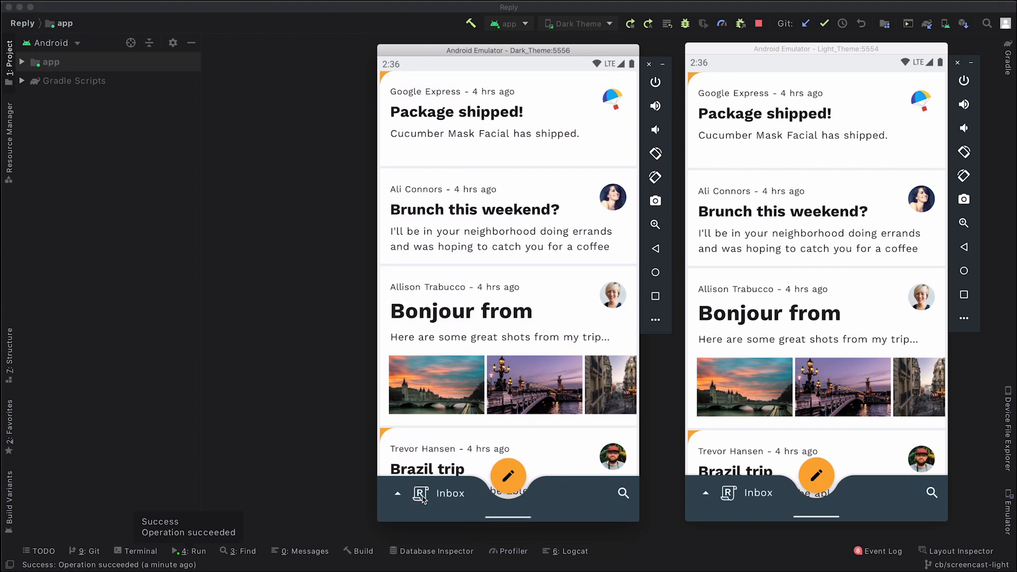
{"action": "left_click", "coordinate": [420, 493]}
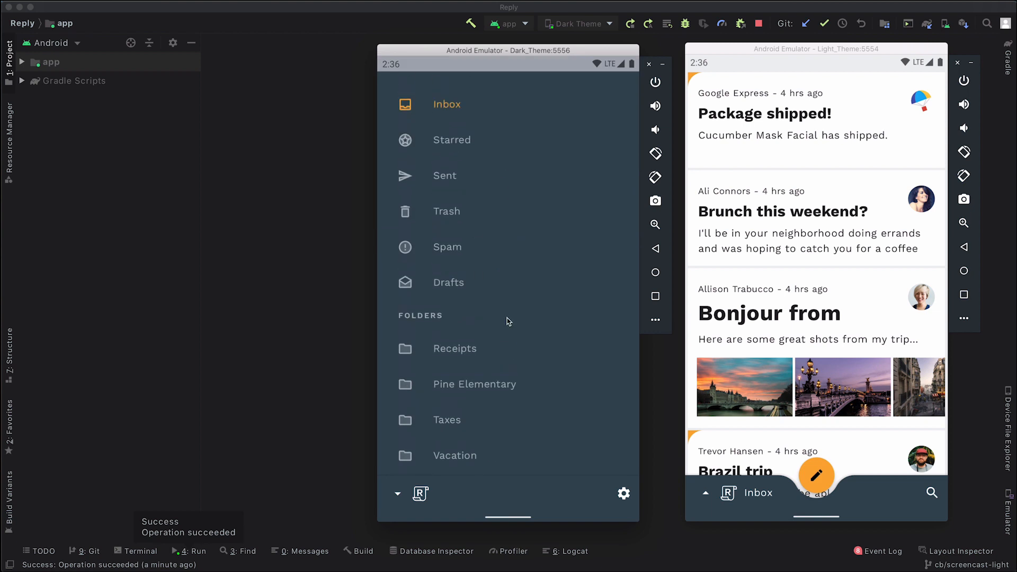
{"action": "mouse_move", "coordinate": [465, 139]}
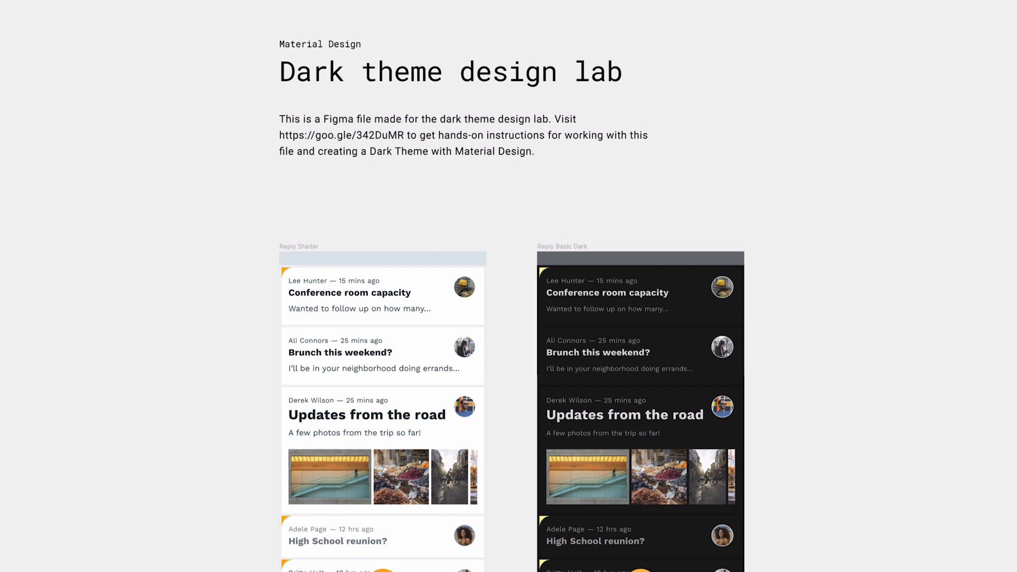
{"action": "mouse_move", "coordinate": [295, 532]}
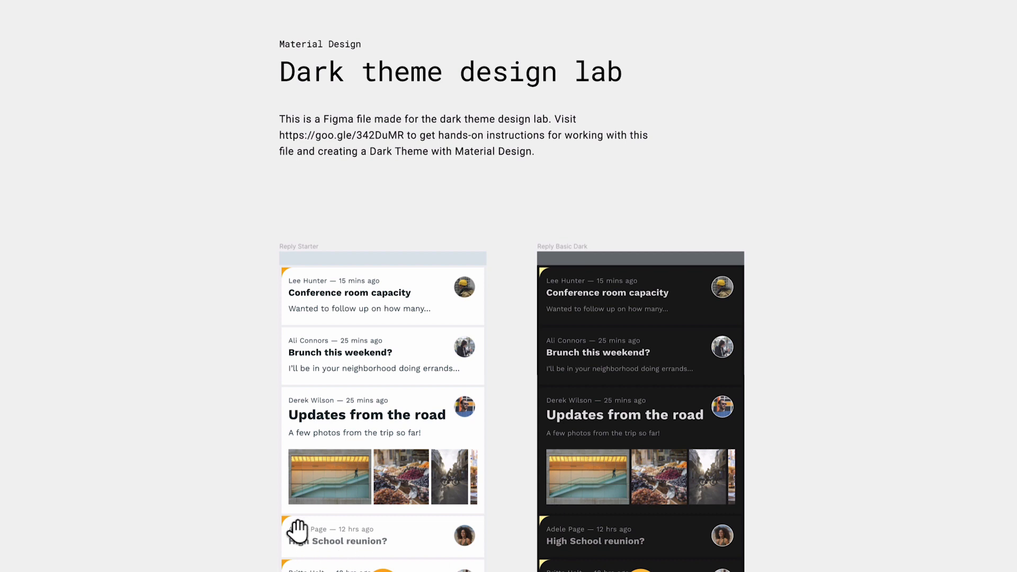
{"action": "mouse_move", "coordinate": [209, 473]}
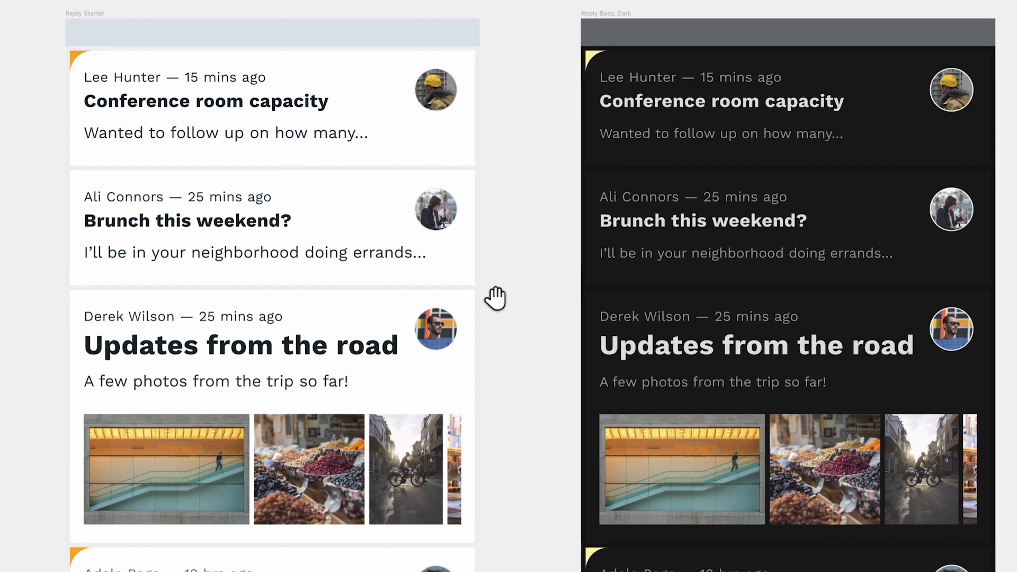
{"action": "mouse_move", "coordinate": [545, 368]}
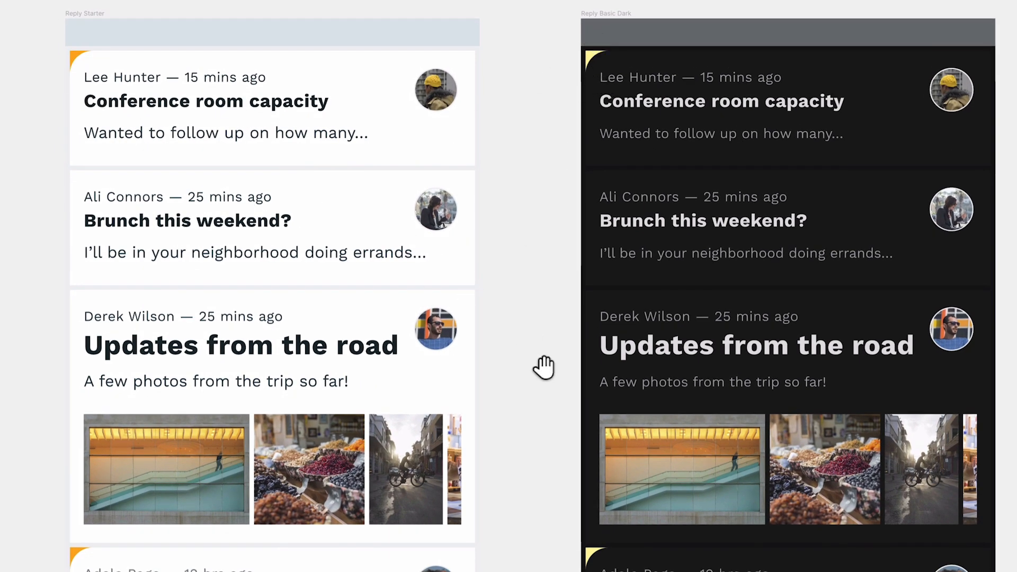
- Scroll the Dark theme design lab file down to the mockups' bottom app bars
{"action": "scroll", "scroll_direction": "down", "scroll_amount": 3}
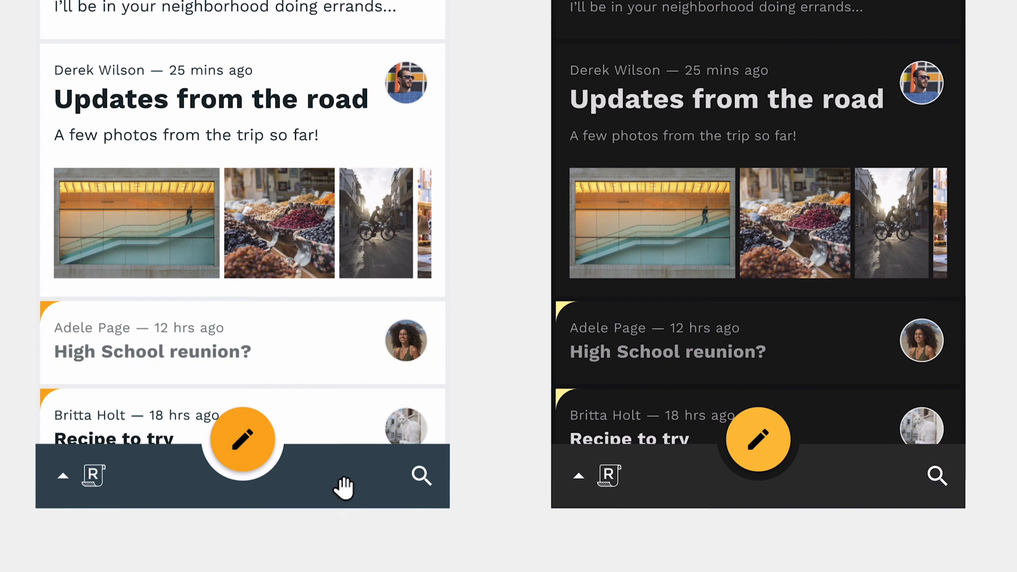
{"action": "mouse_move", "coordinate": [681, 483]}
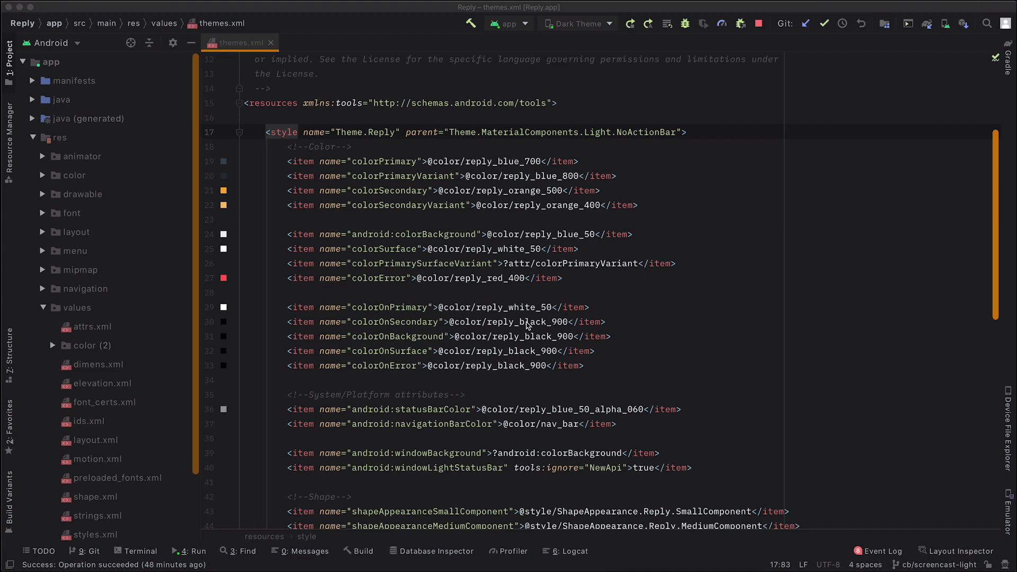
{"action": "mouse_move", "coordinate": [415, 284]}
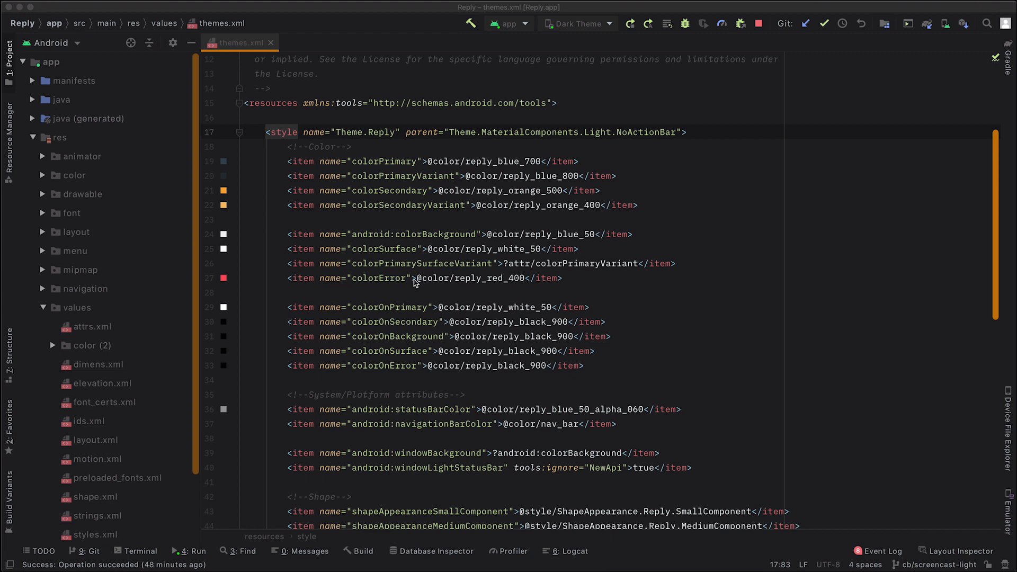
{"action": "mouse_move", "coordinate": [698, 136]}
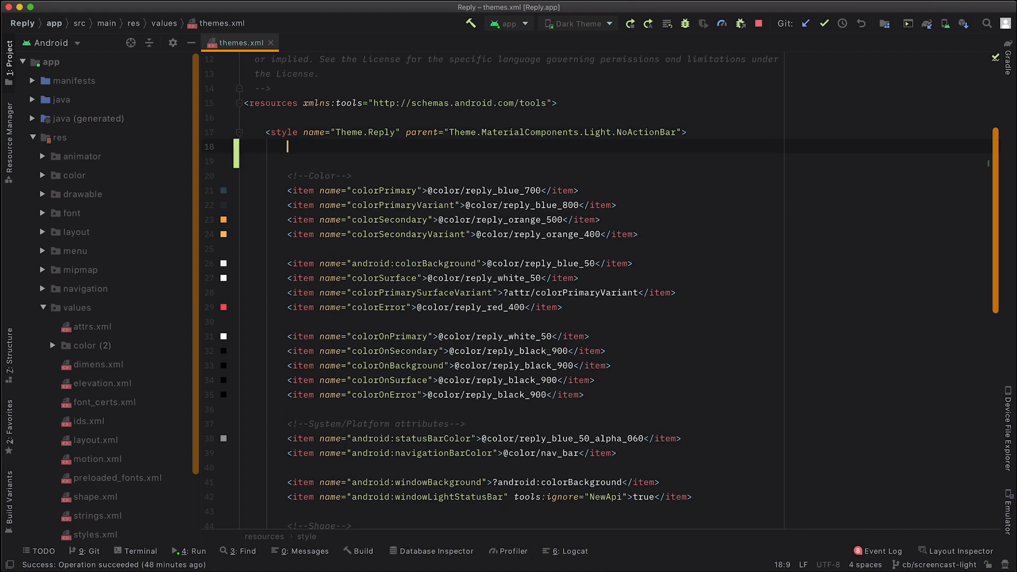
- Add an android:forceDarkAllowed item set to true at the top of Theme.Reply
{"action": "type", "text": "<item name=\""}
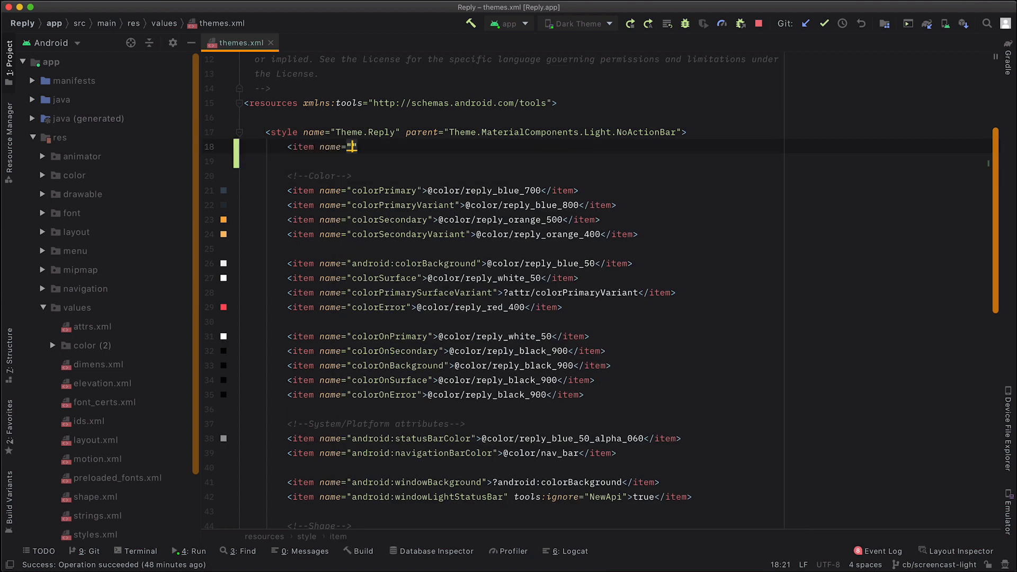
{"action": "type", "text": "android:forceDarkAllowed"}
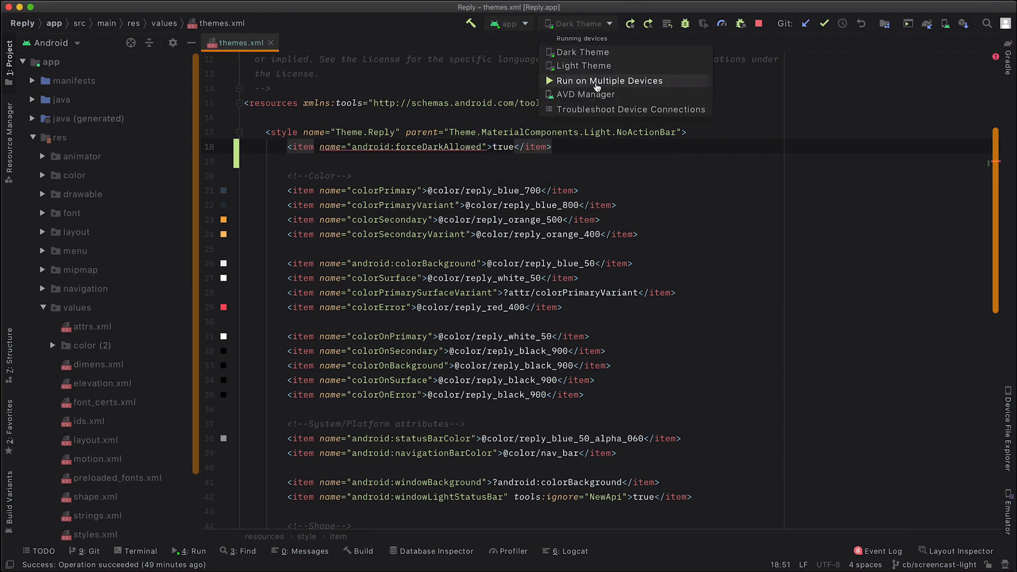
{"action": "left_click", "coordinate": [608, 81]}
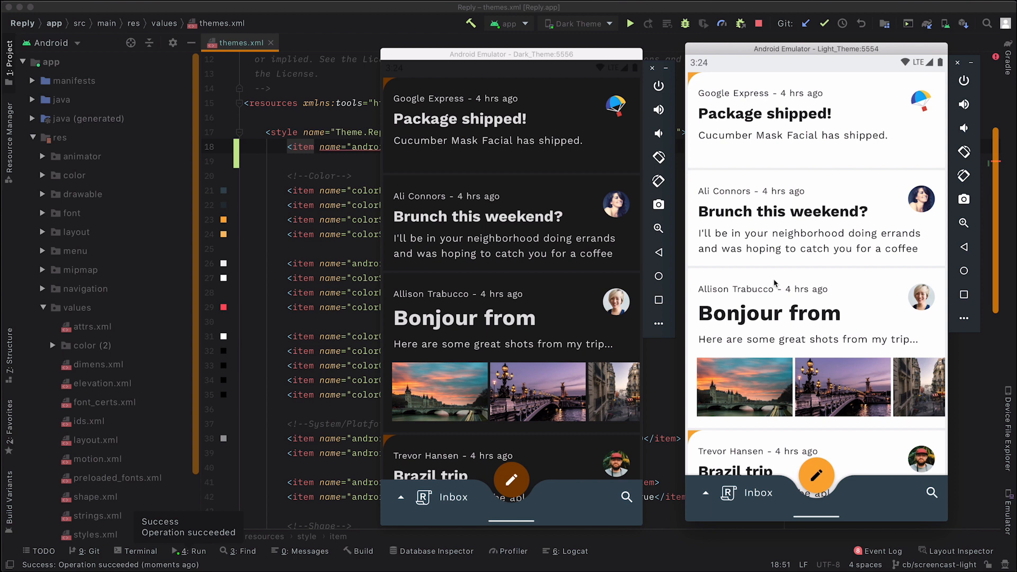
{"action": "mouse_move", "coordinate": [449, 62]}
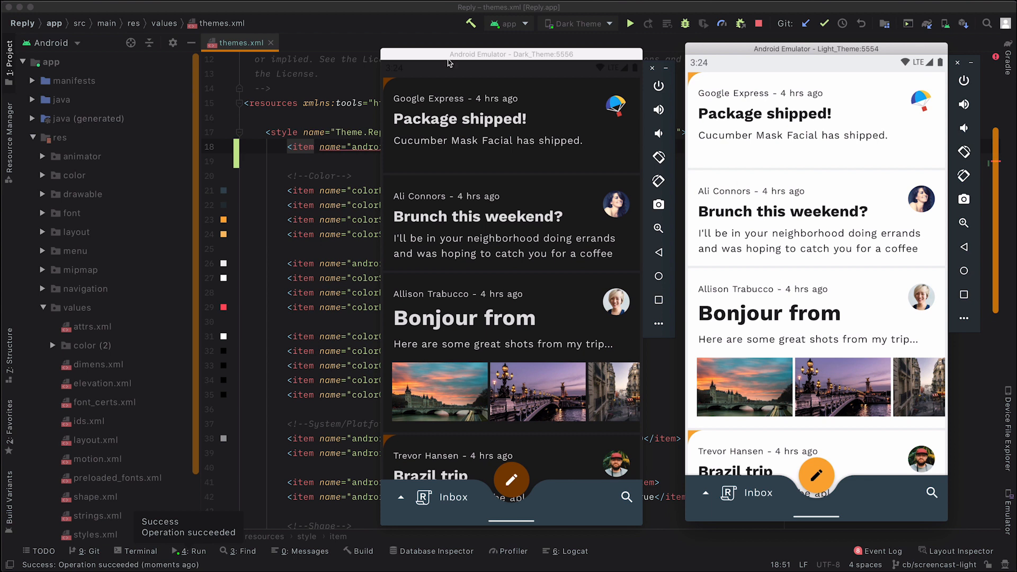
{"action": "mouse_move", "coordinate": [561, 133]}
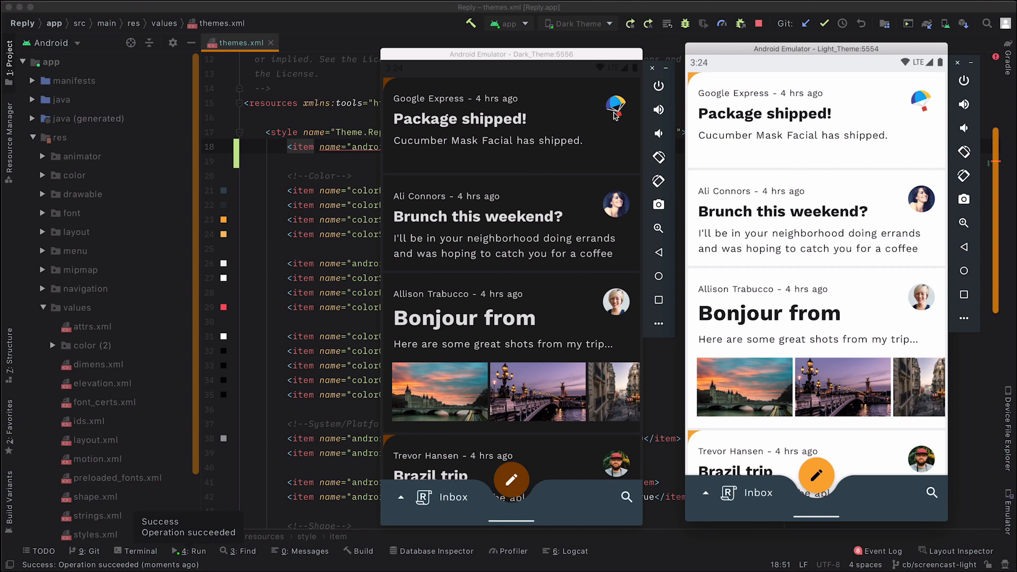
{"action": "mouse_move", "coordinate": [528, 367]}
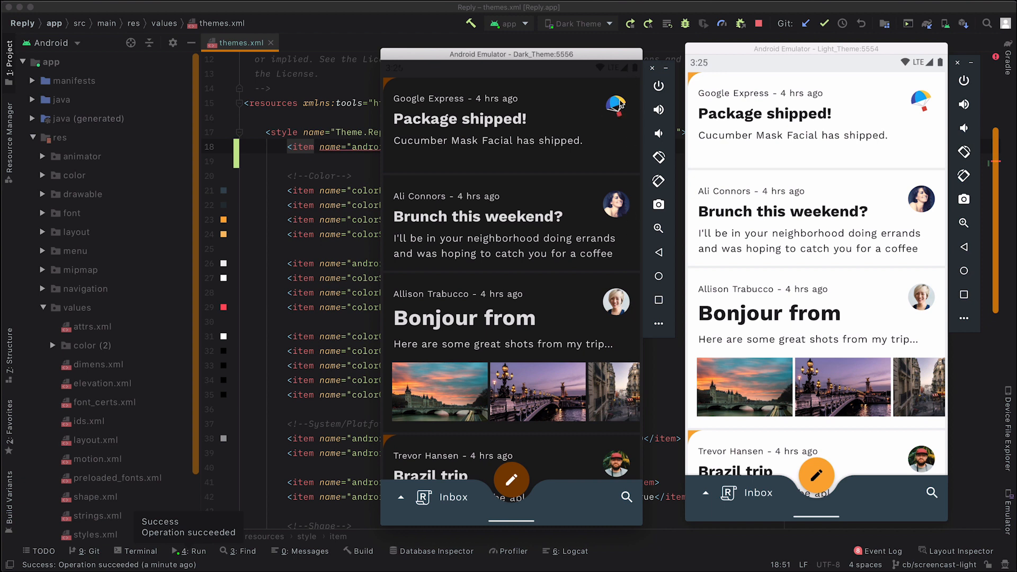
{"action": "mouse_move", "coordinate": [590, 187]}
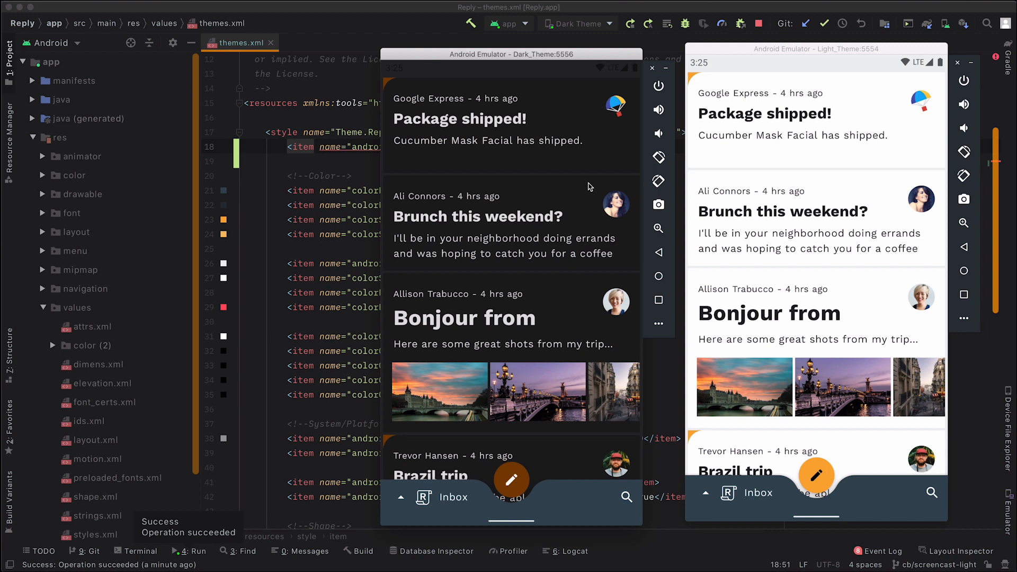
{"action": "mouse_move", "coordinate": [714, 526]}
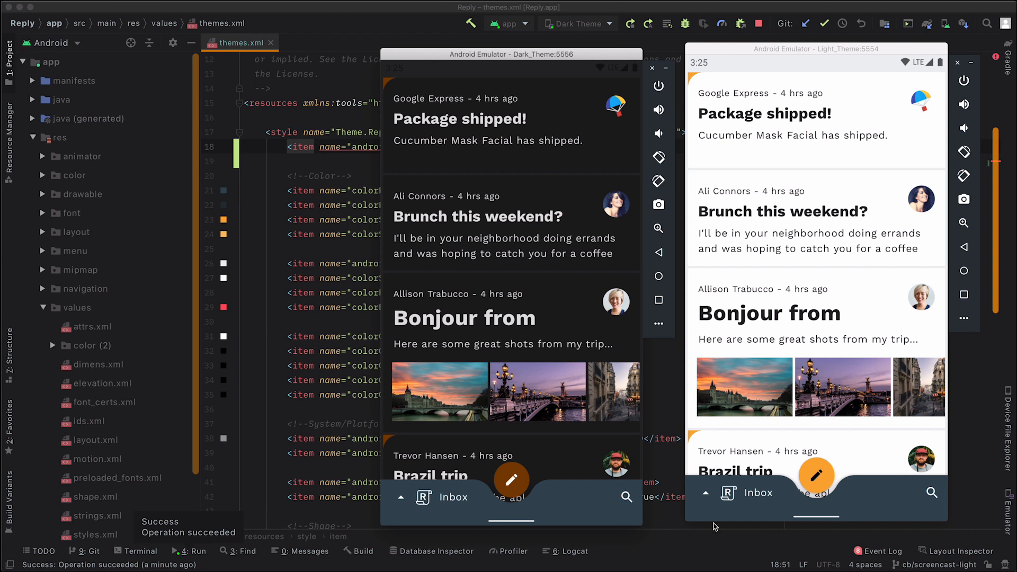
{"action": "mouse_move", "coordinate": [593, 503]}
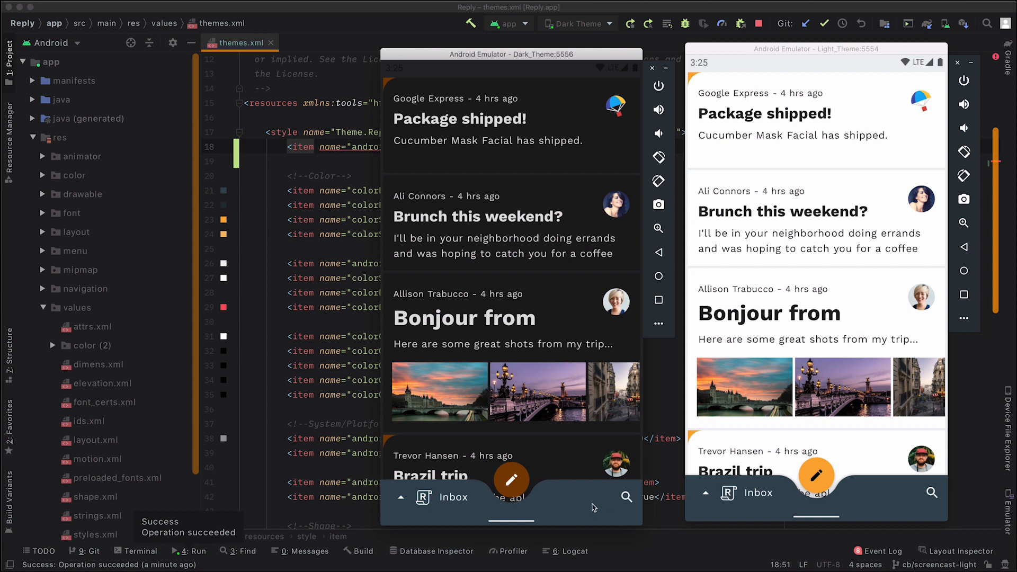
{"action": "mouse_move", "coordinate": [536, 497]}
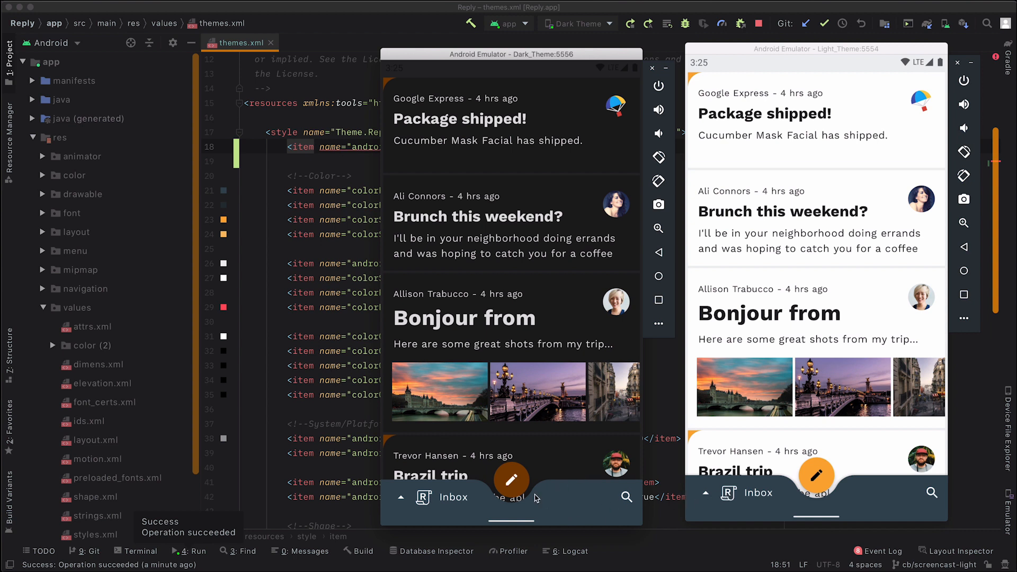
{"action": "mouse_move", "coordinate": [815, 471]}
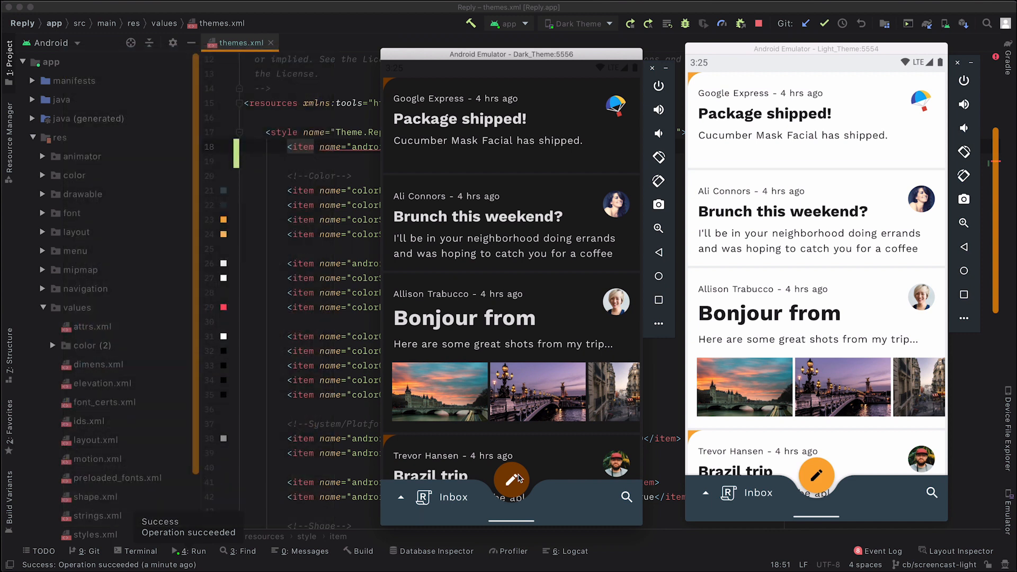
- Change Theme.Reply's parent to Theme.MaterialComponents.DayNight.NoActionBar in values/themes.xml
{"action": "left_click", "coordinate": [652, 68]}
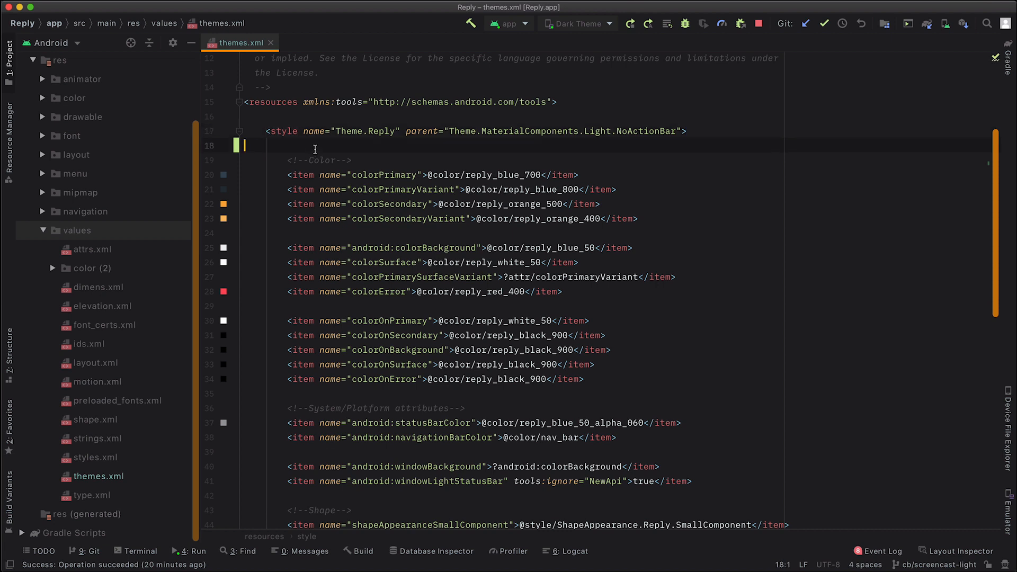
{"action": "key", "text": "Backspace"}
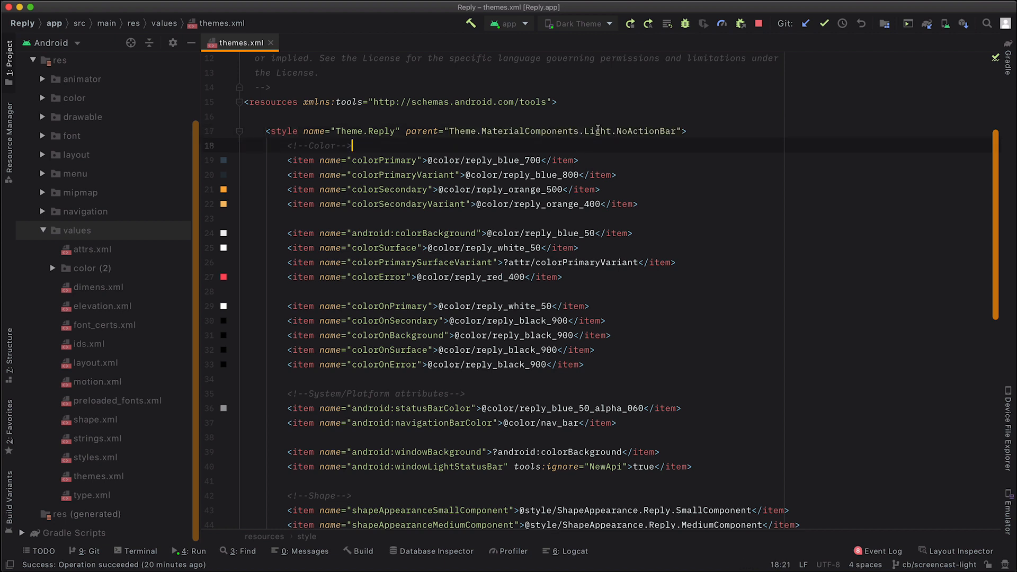
{"action": "type", "text": "DayNig"}
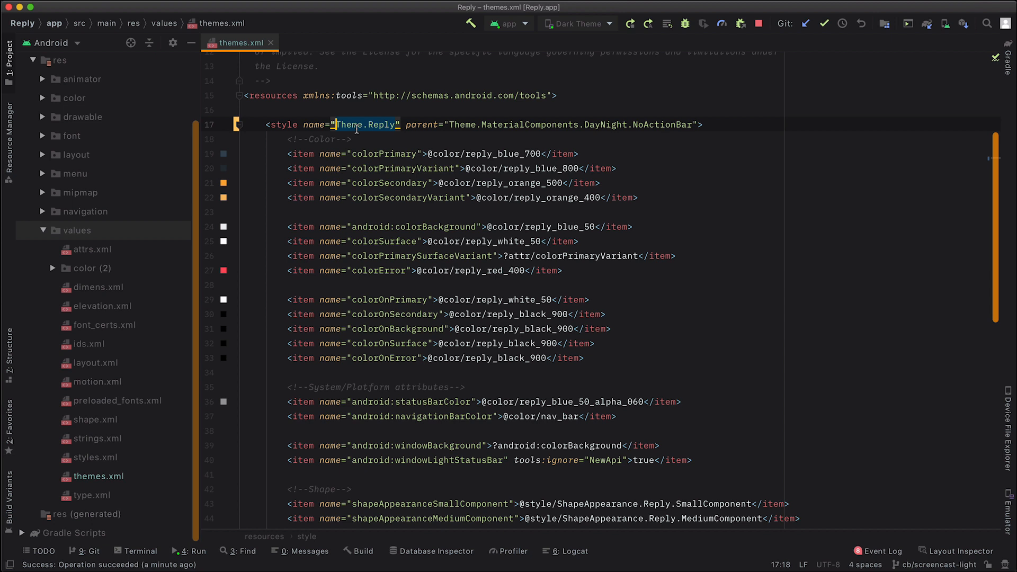
- Rename the style to Base.Theme.Reply and add a new Theme.Reply style with parent Base.Theme.Reply
{"action": "type", "text": "Base."}
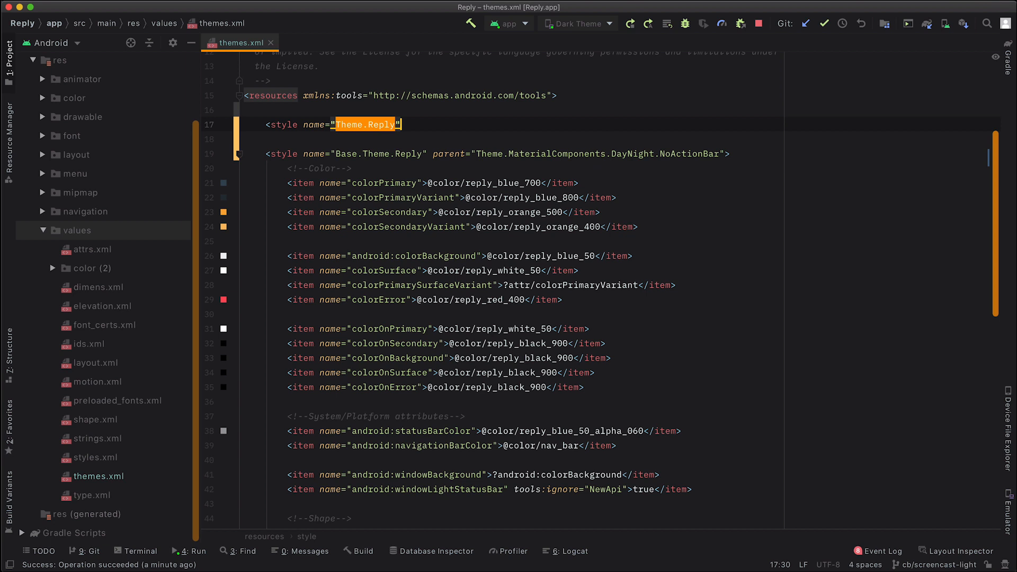
{"action": "type", "text": "parent=\"\""}
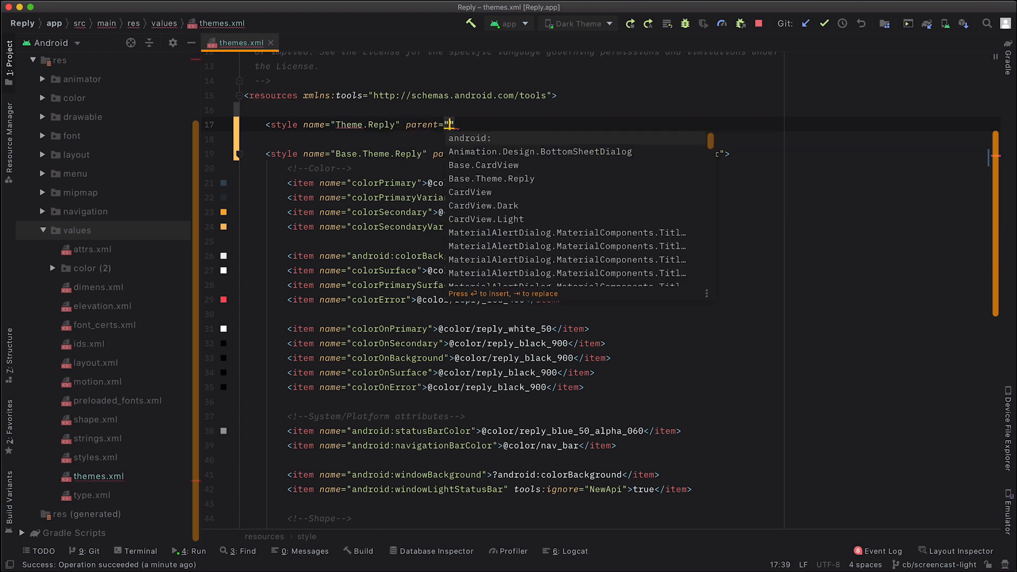
{"action": "type", "text": "Base.Theme"}
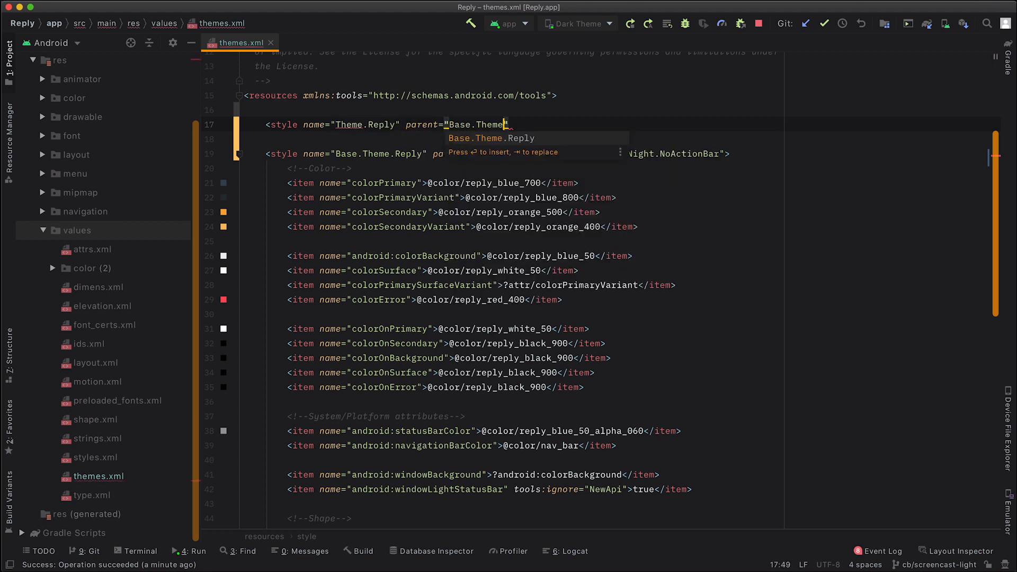
{"action": "key", "text": "Enter"}
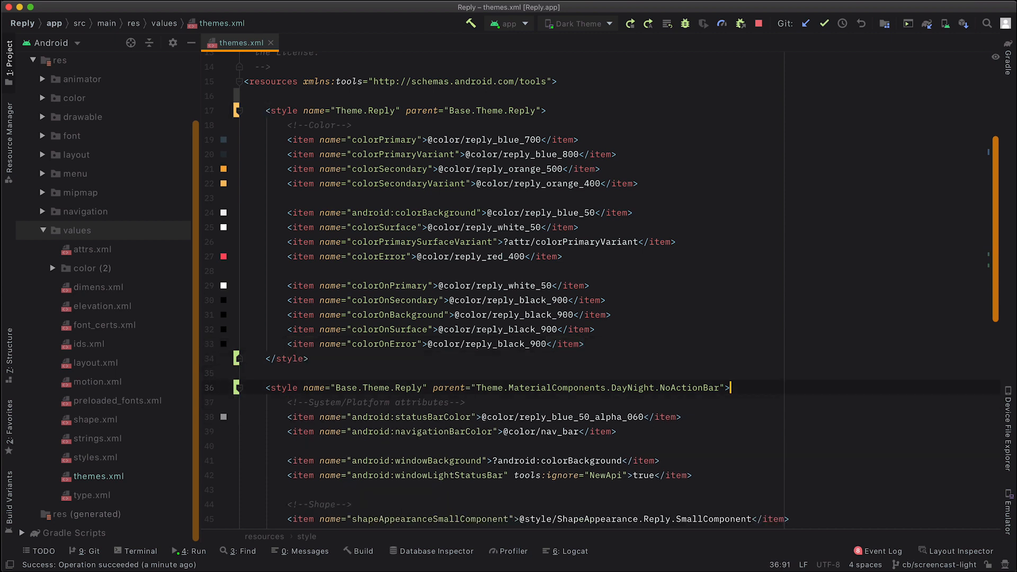
- Move the android:statusBarColor reply_blue_50_alpha_060 item from Base.Theme.Reply into Theme.Reply
{"action": "scroll", "scroll_direction": "down", "scroll_amount": 3}
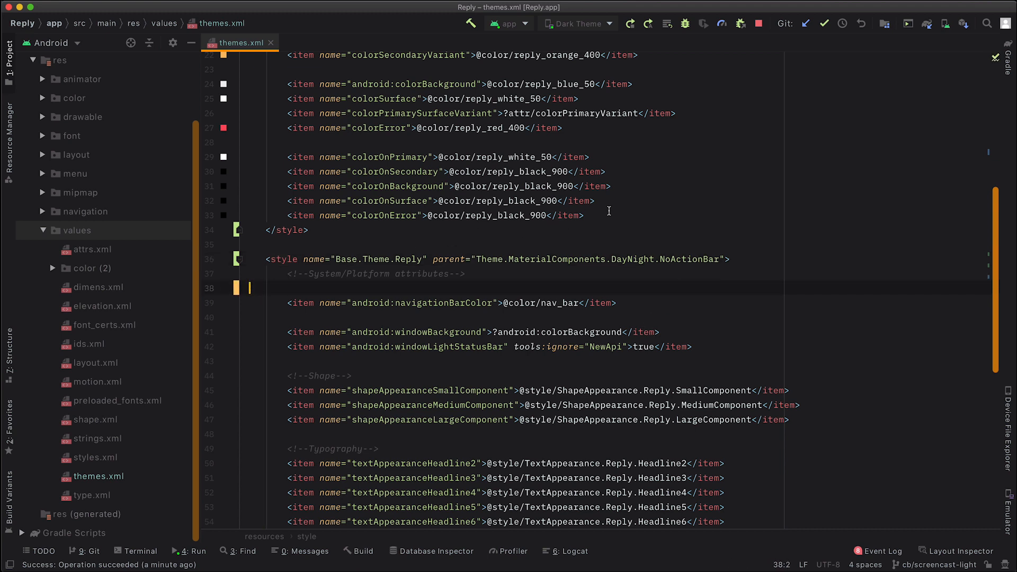
{"action": "type", "text": "<item name=\"android:statusBarColor\">@color/reply_blue_50_alpha_060</item>"}
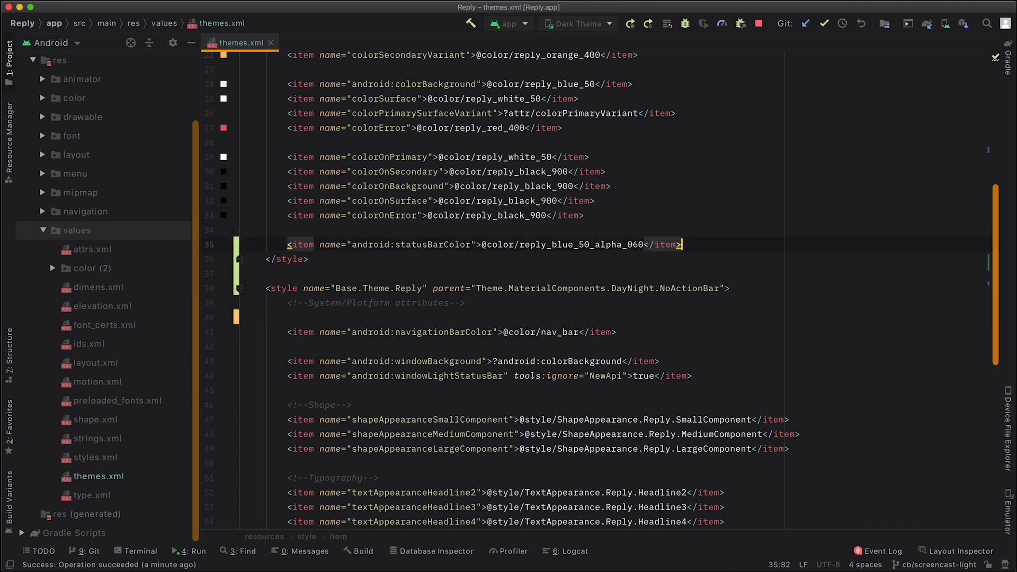
{"action": "left_click", "coordinate": [499, 317]}
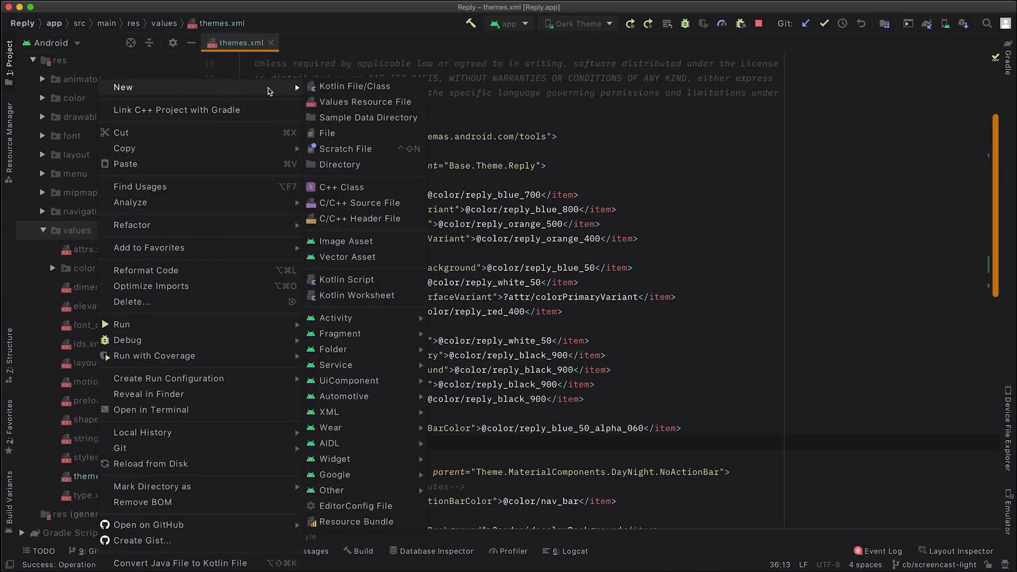
- Create a new themes.xml values resource file in the values-night directory
{"action": "left_click", "coordinate": [366, 101]}
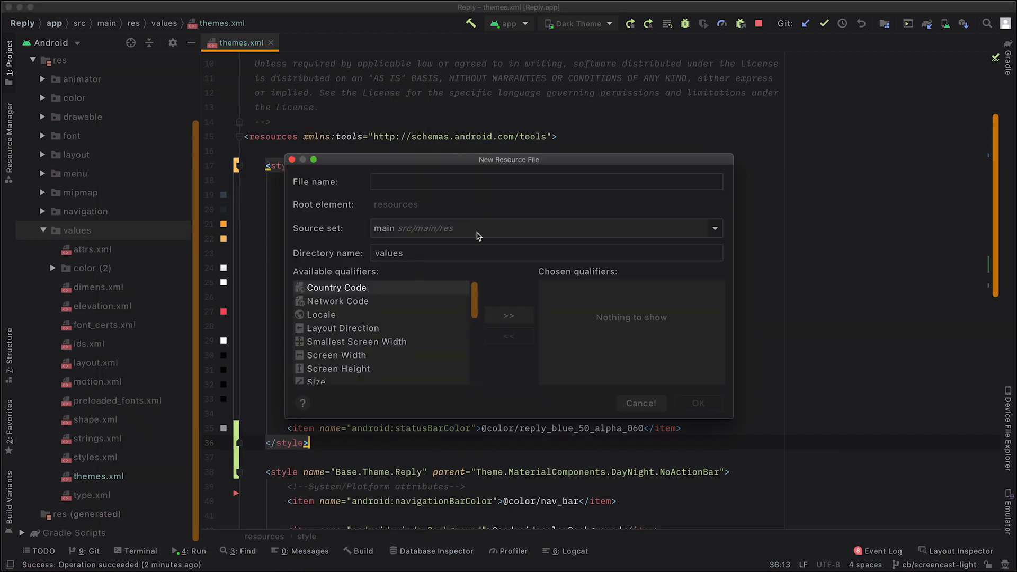
{"action": "type", "text": "themes.xml"}
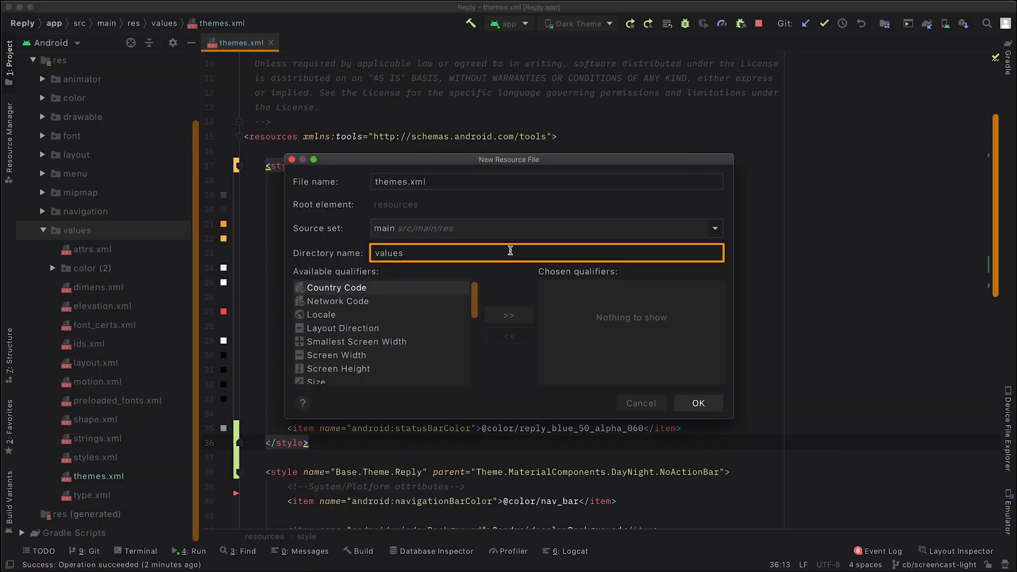
{"action": "left_click", "coordinate": [698, 402]}
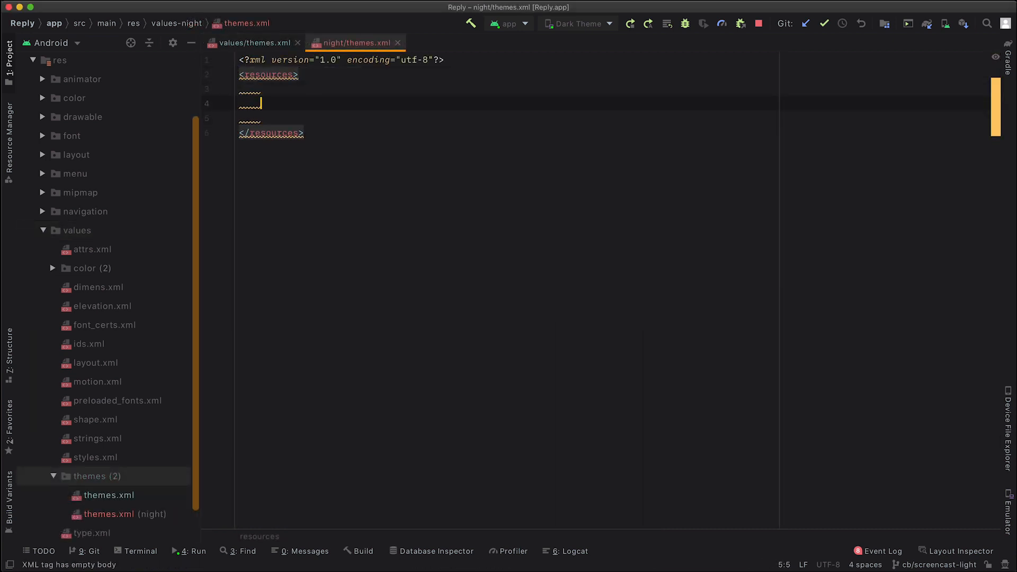
{"action": "left_click", "coordinate": [253, 42]}
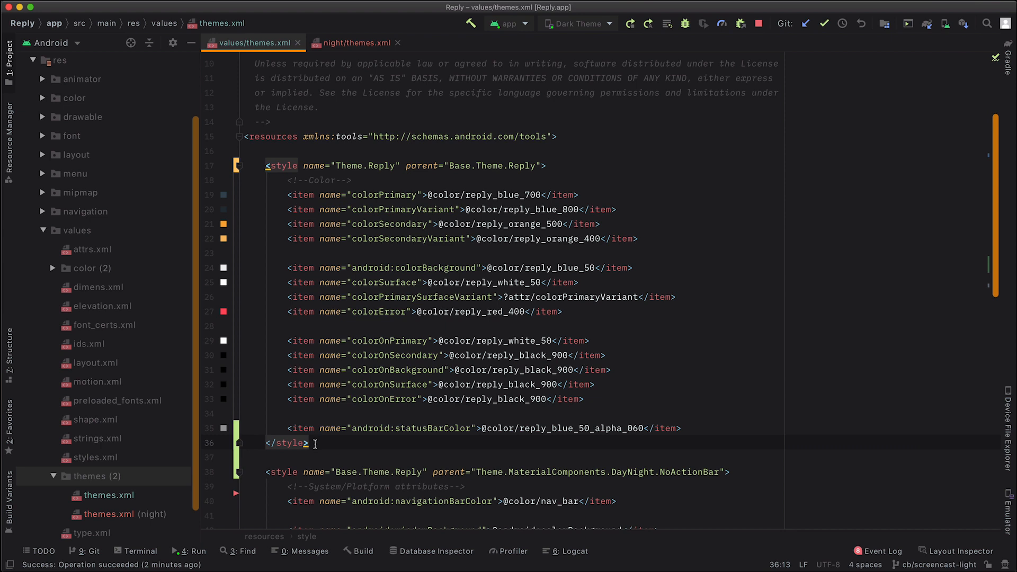
- Define Theme.Reply extending Base.Theme.Reply in night/themes.xml with the dark color items
{"action": "left_click", "coordinate": [354, 42]}
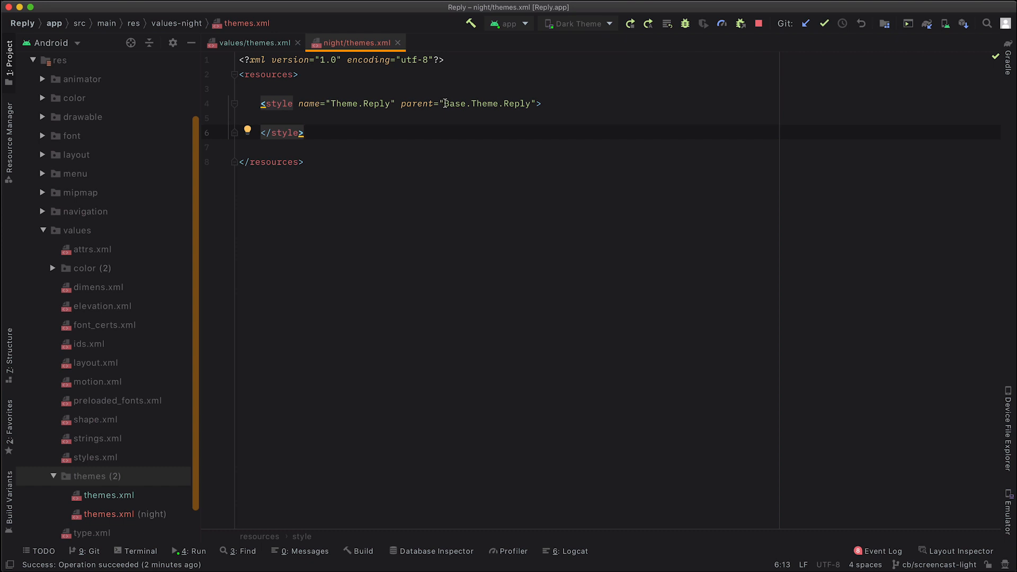
{"action": "left_click", "coordinate": [252, 43]}
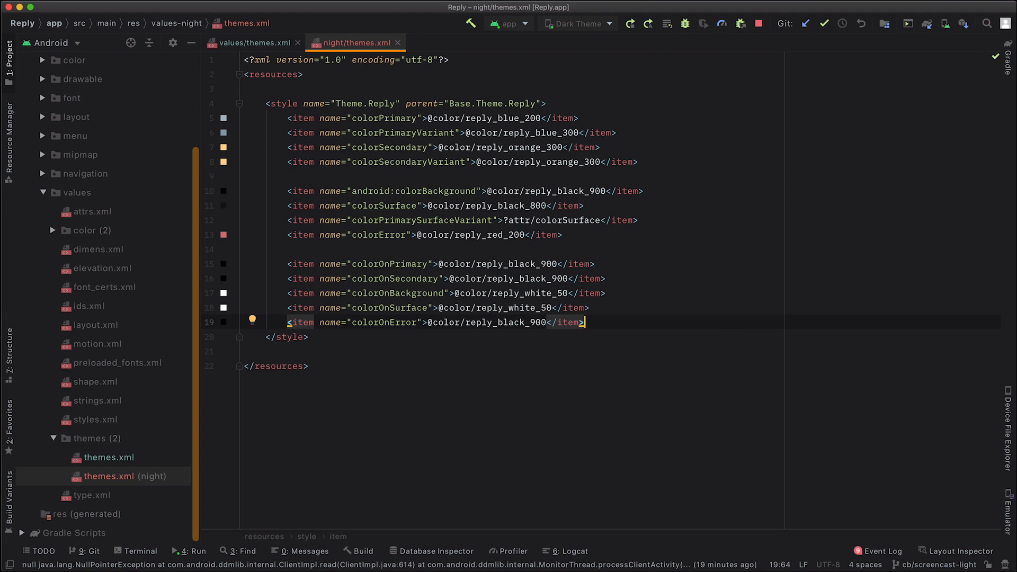
{"action": "mouse_move", "coordinate": [310, 59]}
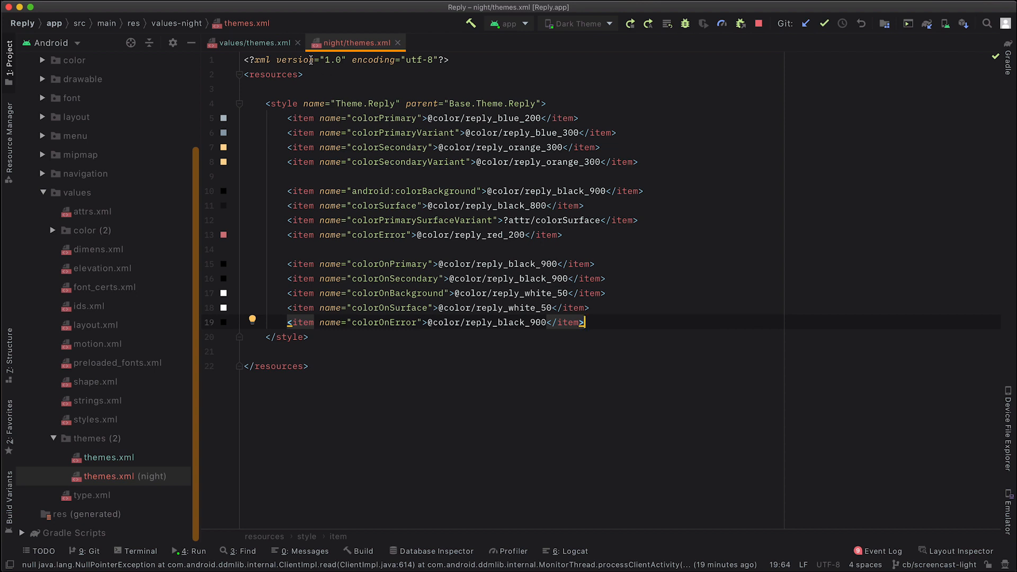
{"action": "left_click", "coordinate": [253, 42]}
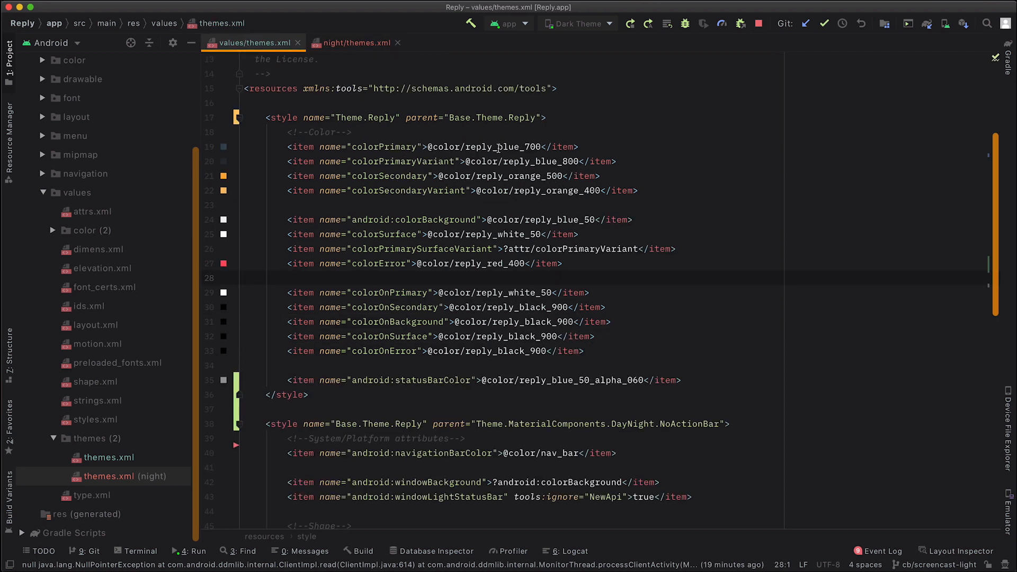
{"action": "left_click", "coordinate": [354, 42]}
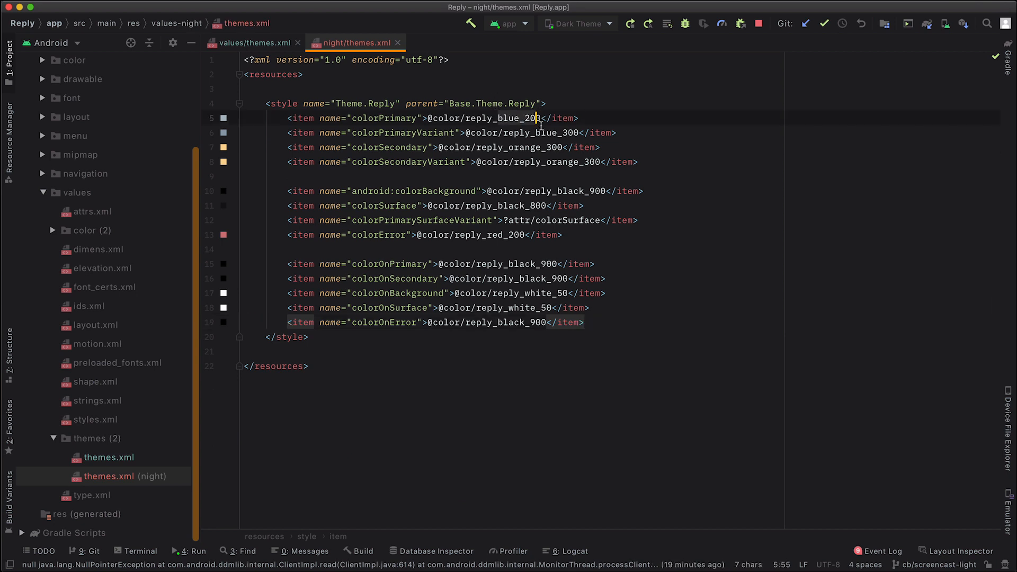
{"action": "double_click", "coordinate": [483, 118]}
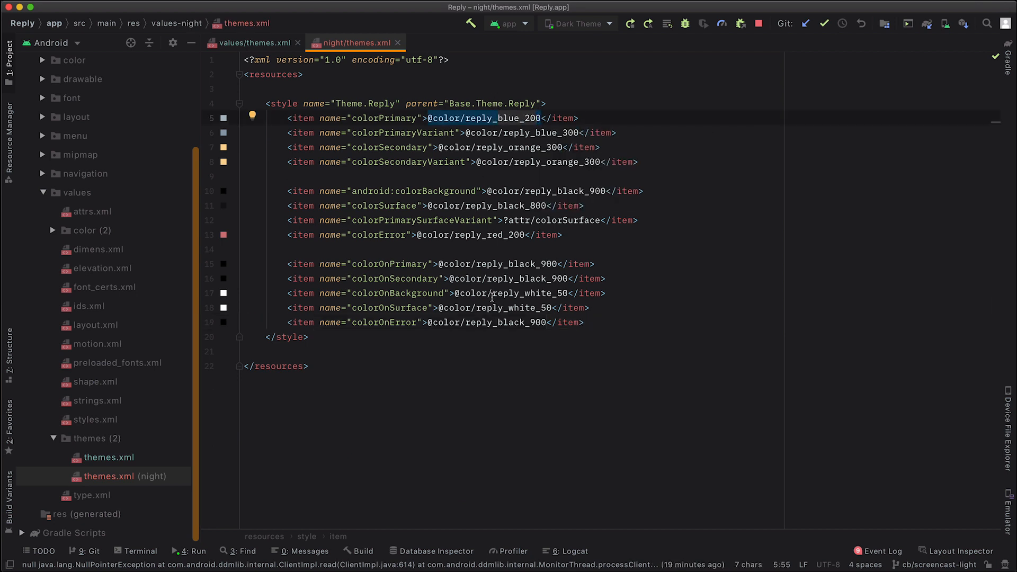
{"action": "mouse_move", "coordinate": [633, 39]}
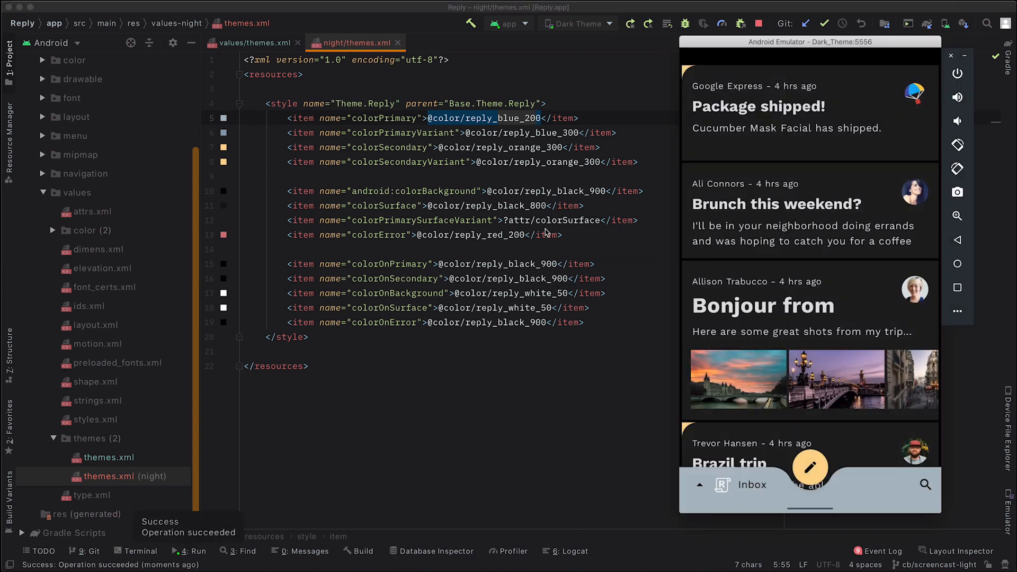
{"action": "mouse_move", "coordinate": [733, 457]}
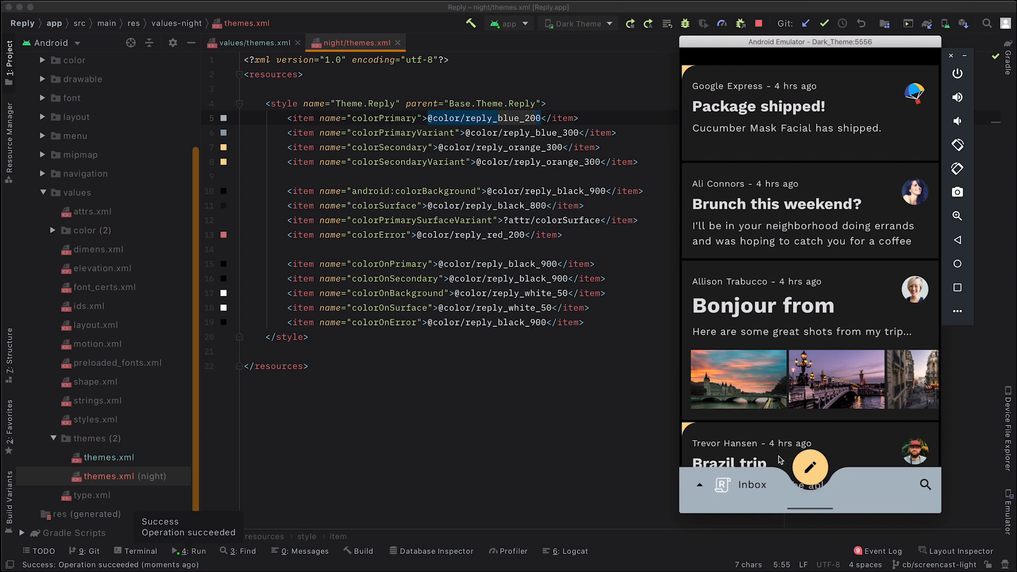
{"action": "mouse_move", "coordinate": [865, 512]}
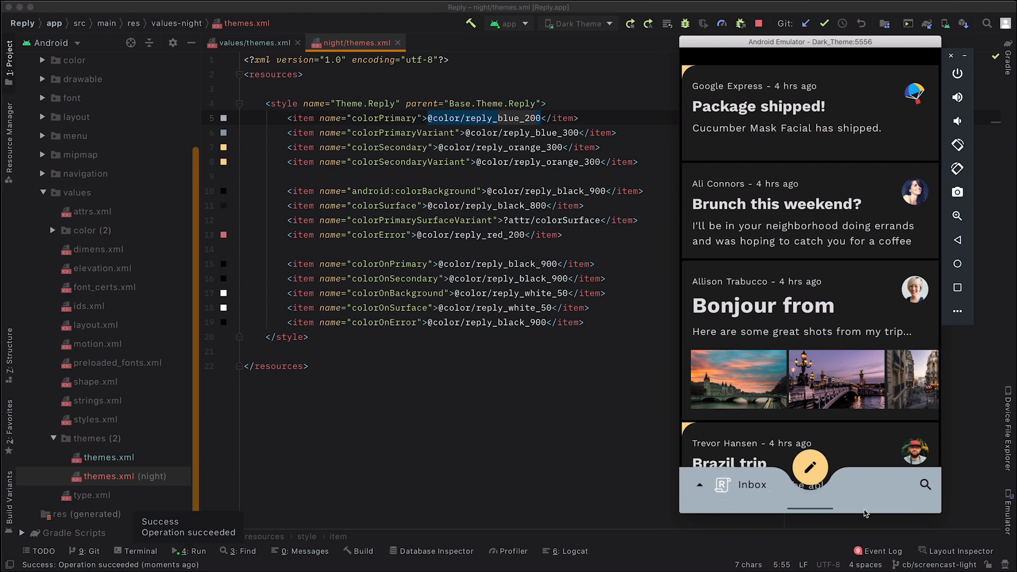
{"action": "mouse_move", "coordinate": [681, 506]}
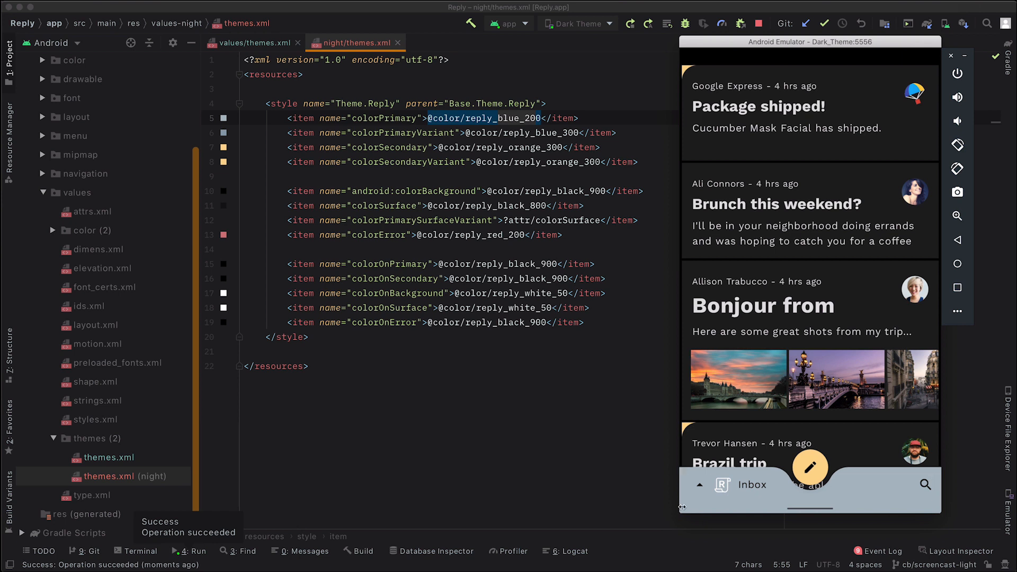
{"action": "mouse_move", "coordinate": [891, 498]}
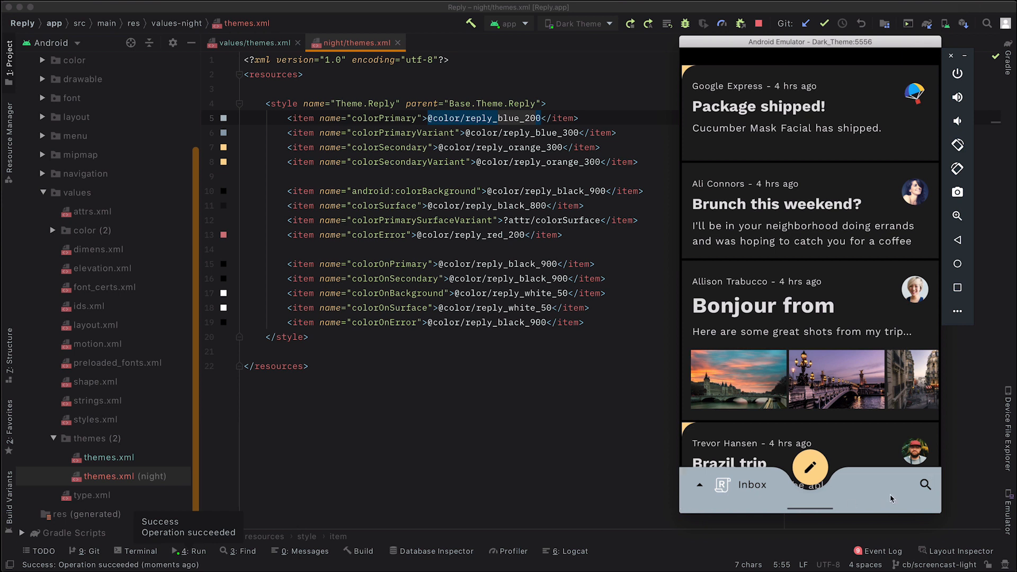
{"action": "mouse_move", "coordinate": [758, 104]}
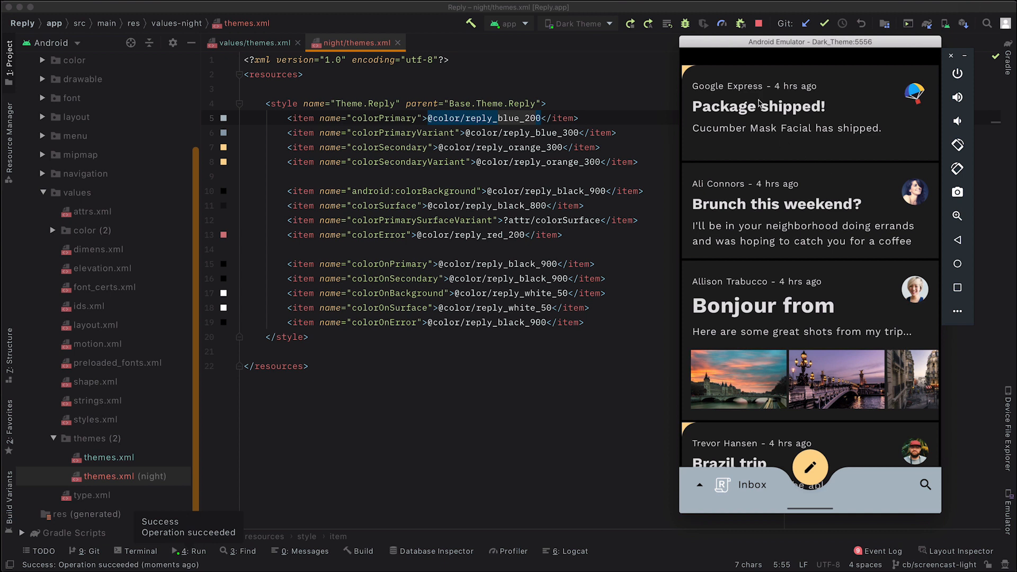
{"action": "mouse_move", "coordinate": [926, 62]}
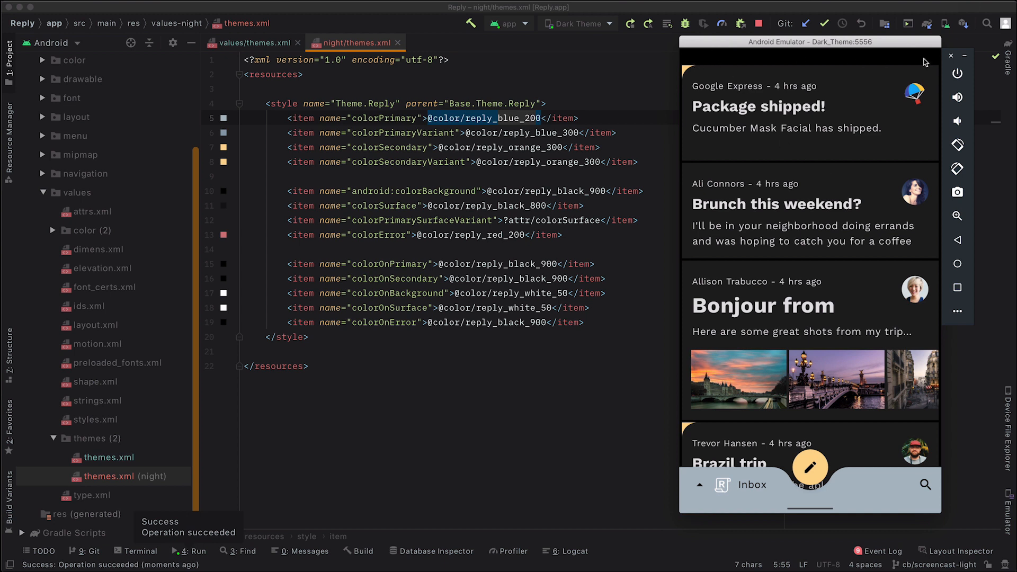
{"action": "mouse_move", "coordinate": [844, 68]}
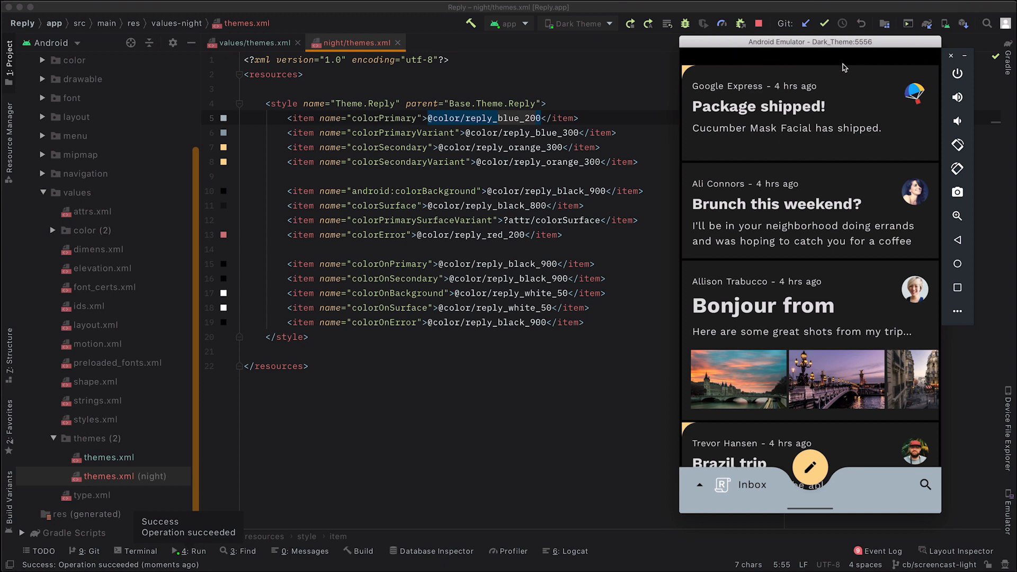
- Set the base theme's windowLightStatusBar to ?attr/isLightTheme instead of true
{"action": "left_click", "coordinate": [255, 42]}
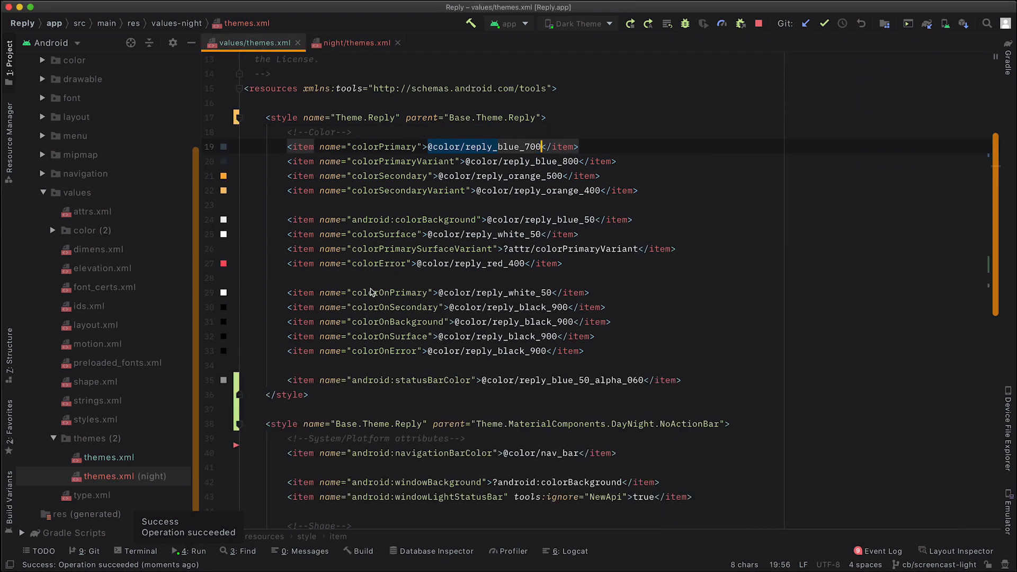
{"action": "scroll", "scroll_direction": "down", "scroll_amount": 3}
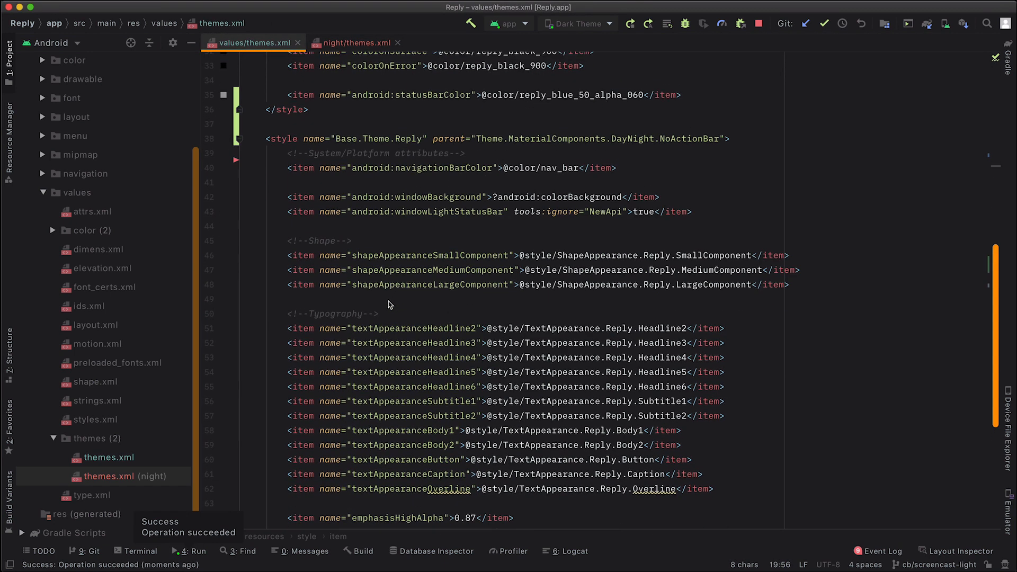
{"action": "left_click", "coordinate": [655, 218]}
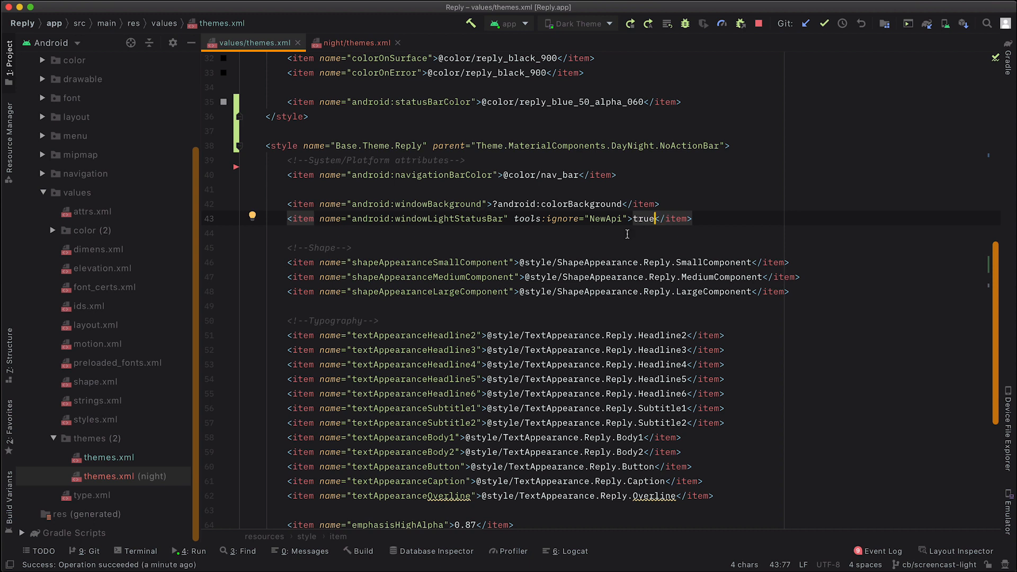
{"action": "type", "text": "?attr/"}
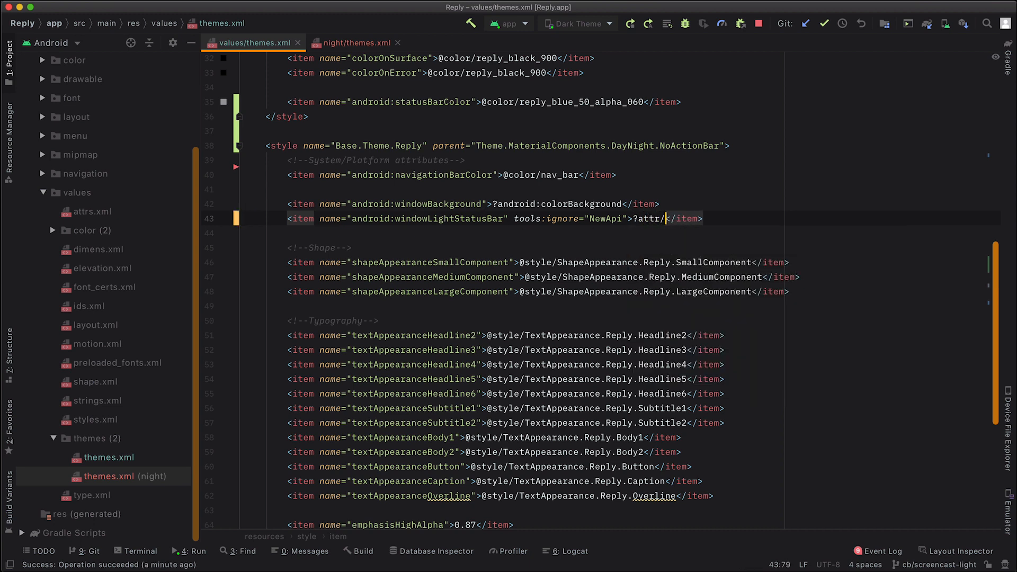
{"action": "type", "text": "isLightTheme"}
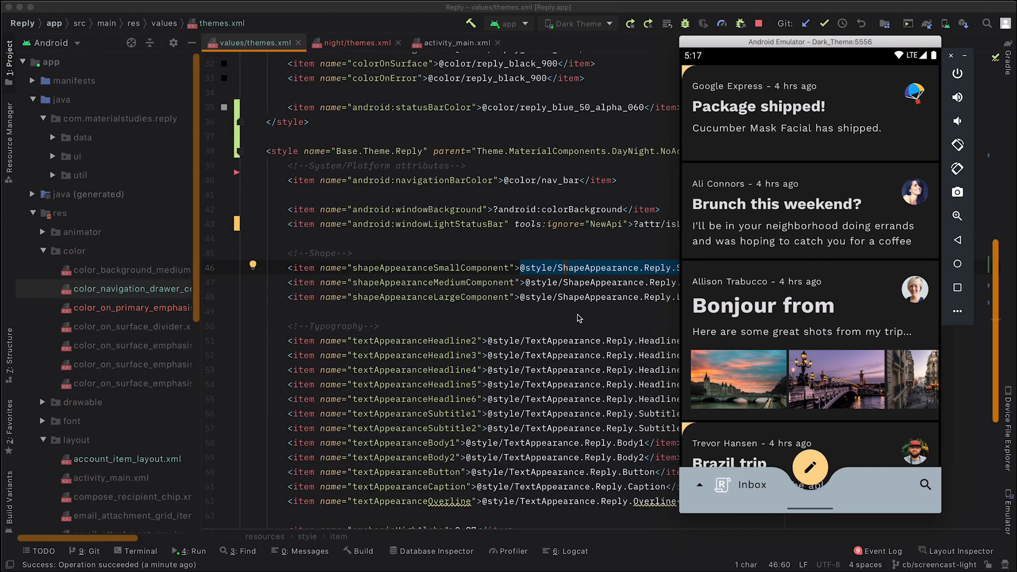
{"action": "mouse_move", "coordinate": [957, 475]}
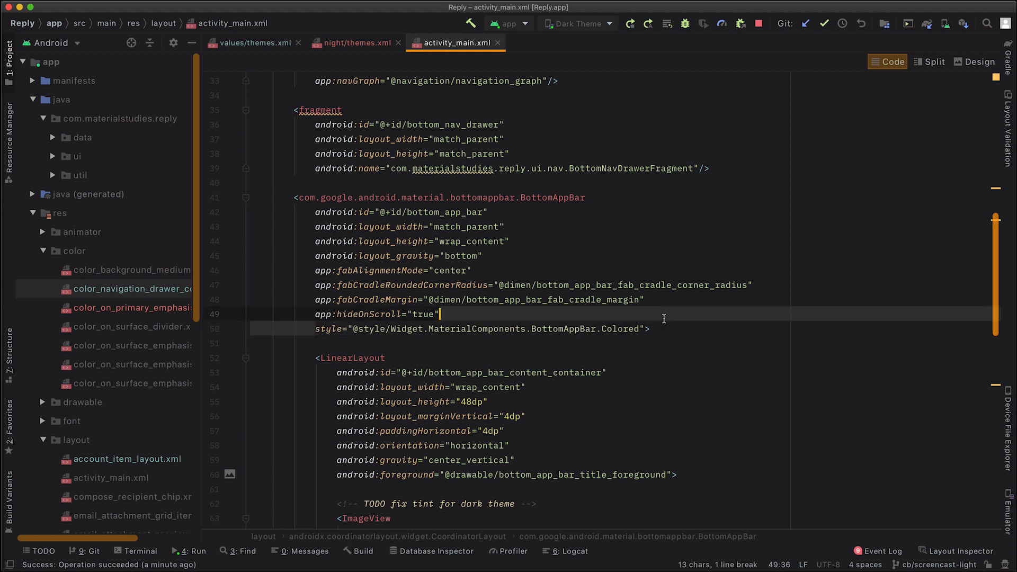
- Switch the BottomAppBar style from Colored to PrimarySurface and apply changes to the running app
{"action": "left_click", "coordinate": [549, 328]}
{"action": "type", "text": "P"}
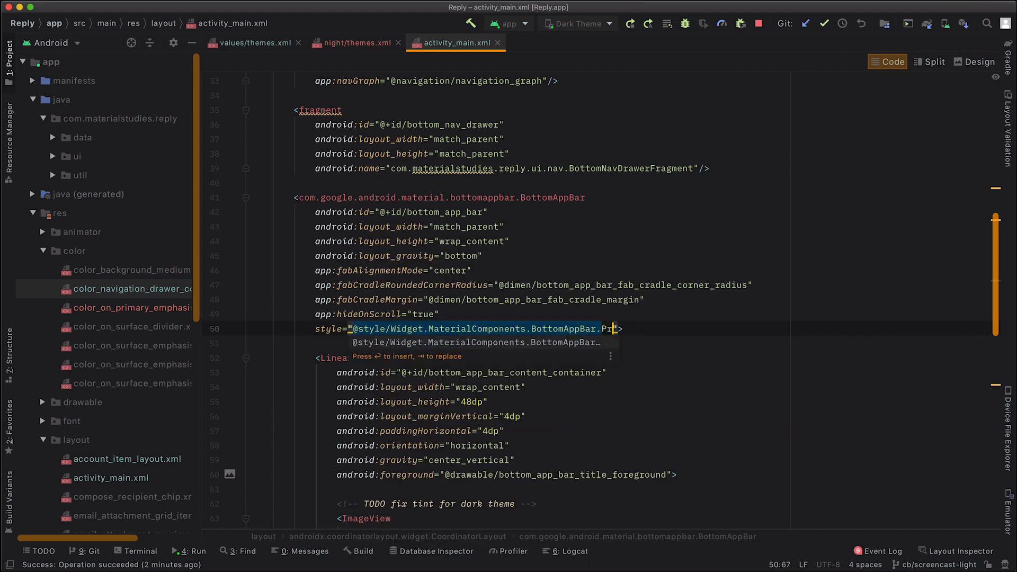
{"action": "key", "text": "Tab"}
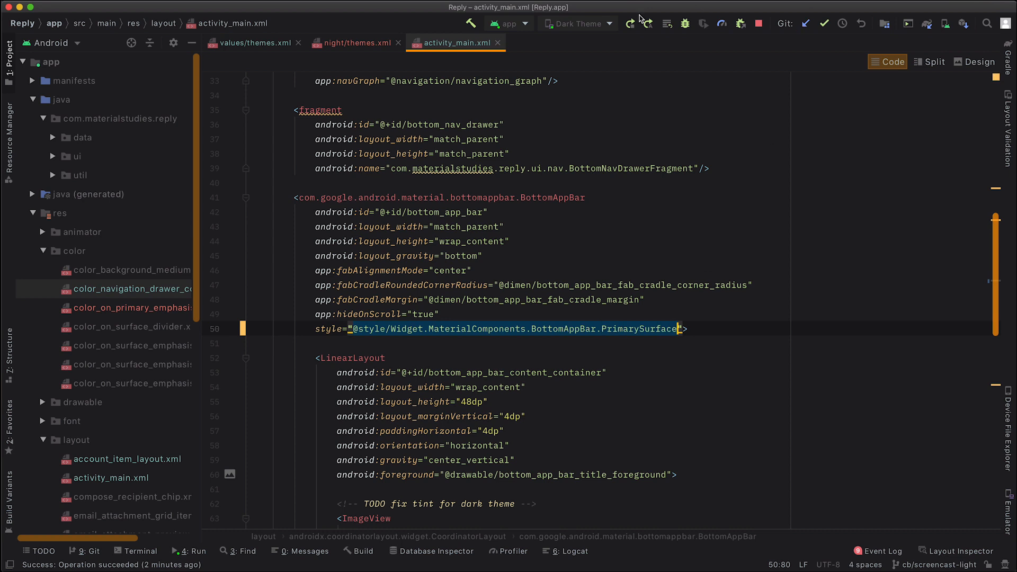
{"action": "left_click", "coordinate": [629, 24]}
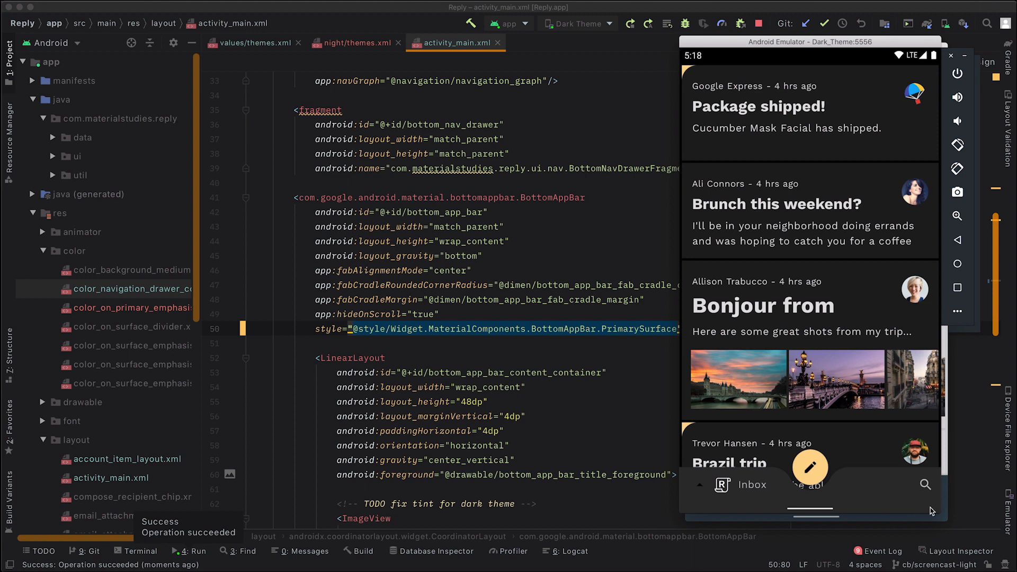
{"action": "mouse_move", "coordinate": [811, 513]}
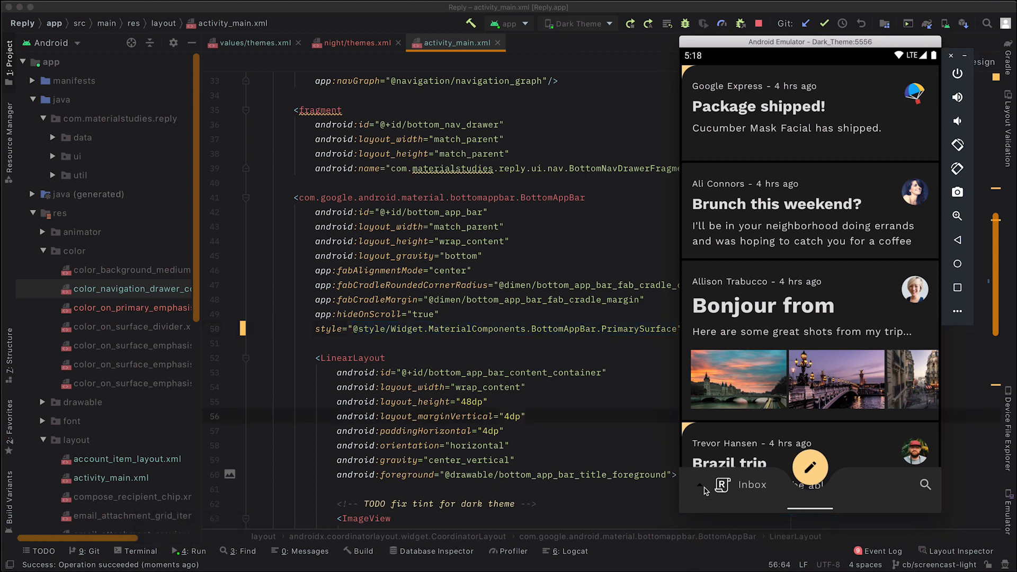
{"action": "mouse_move", "coordinate": [700, 485]}
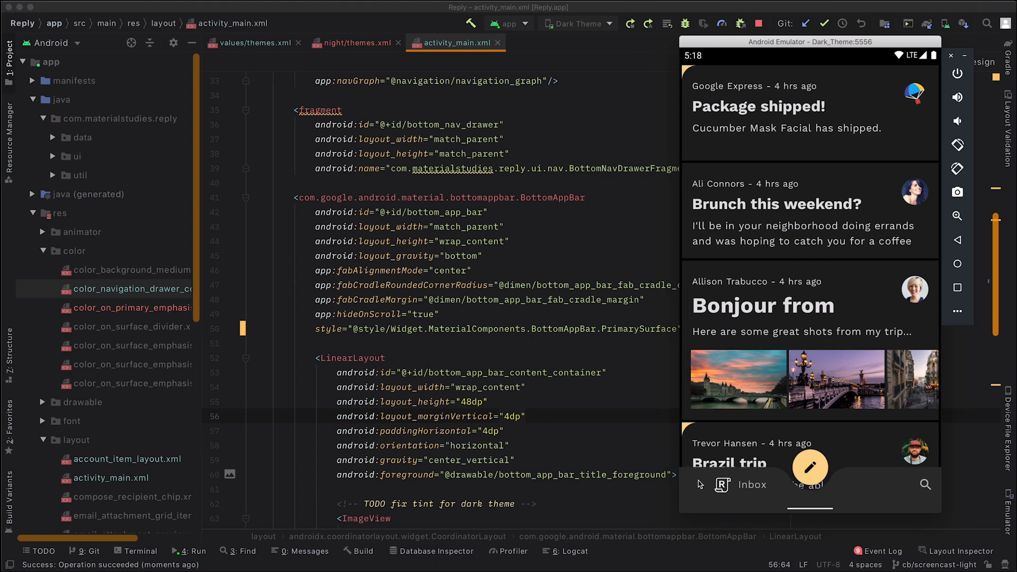
- Open the navigation drawer from the now-dark bottom app bar to inspect item text
{"action": "left_click", "coordinate": [745, 484]}
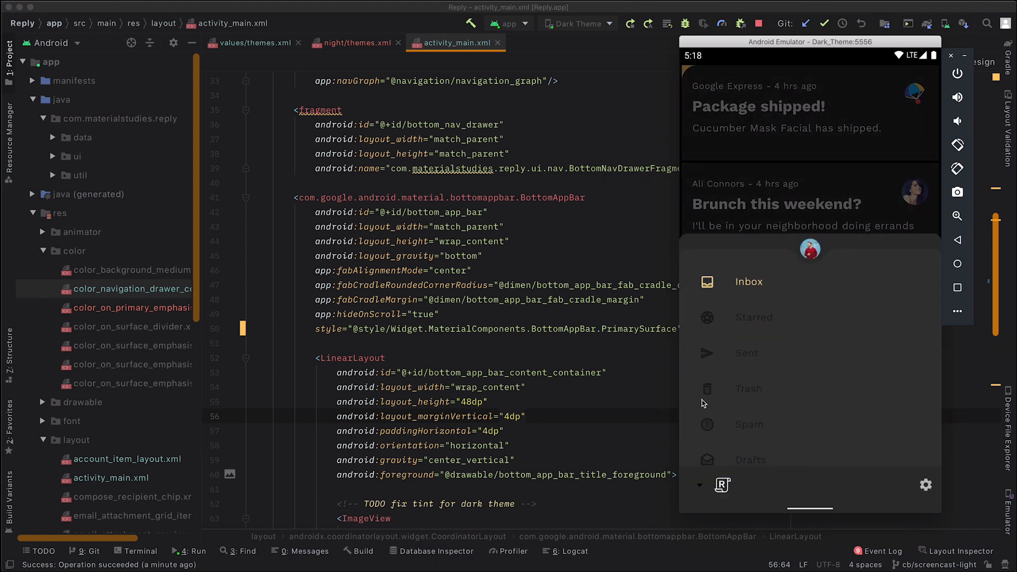
{"action": "mouse_move", "coordinate": [778, 415]}
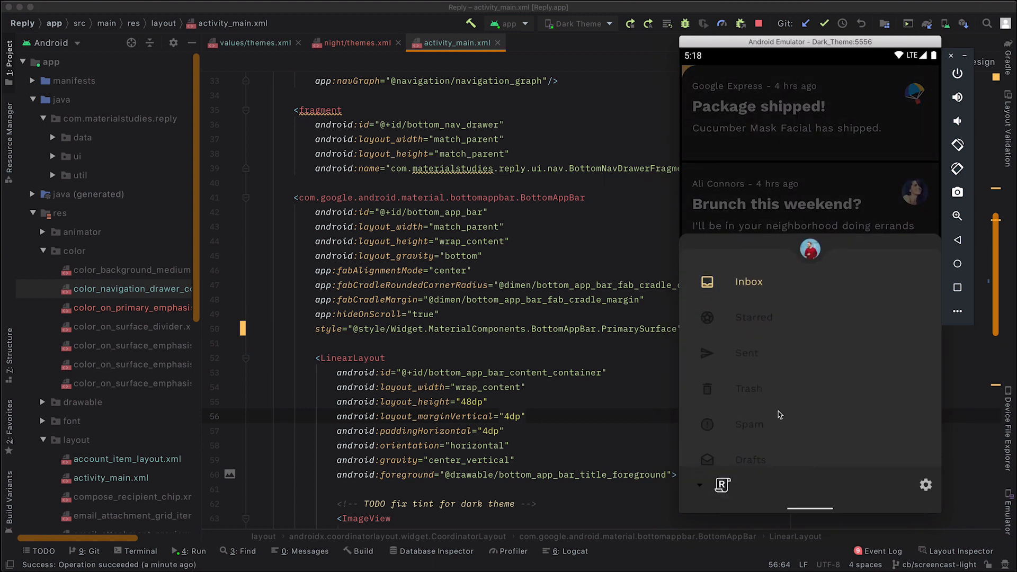
{"action": "mouse_move", "coordinate": [776, 388]}
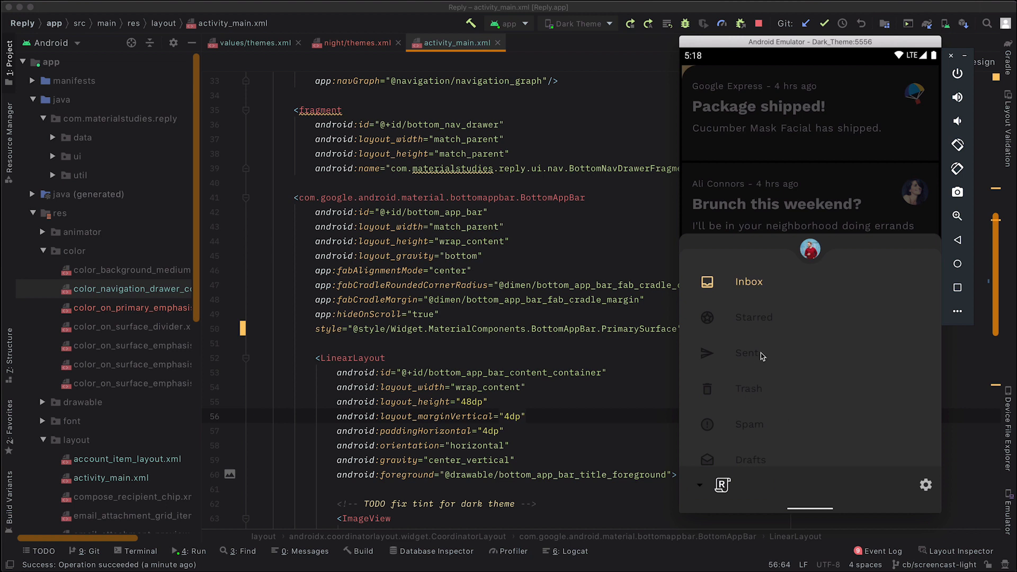
{"action": "mouse_move", "coordinate": [763, 356]}
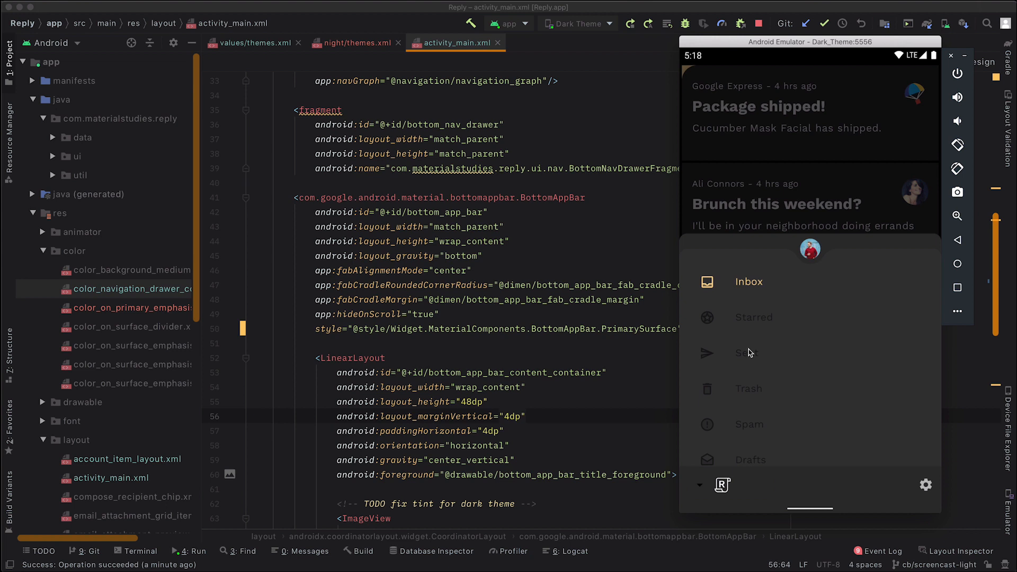
{"action": "mouse_move", "coordinate": [634, 240]}
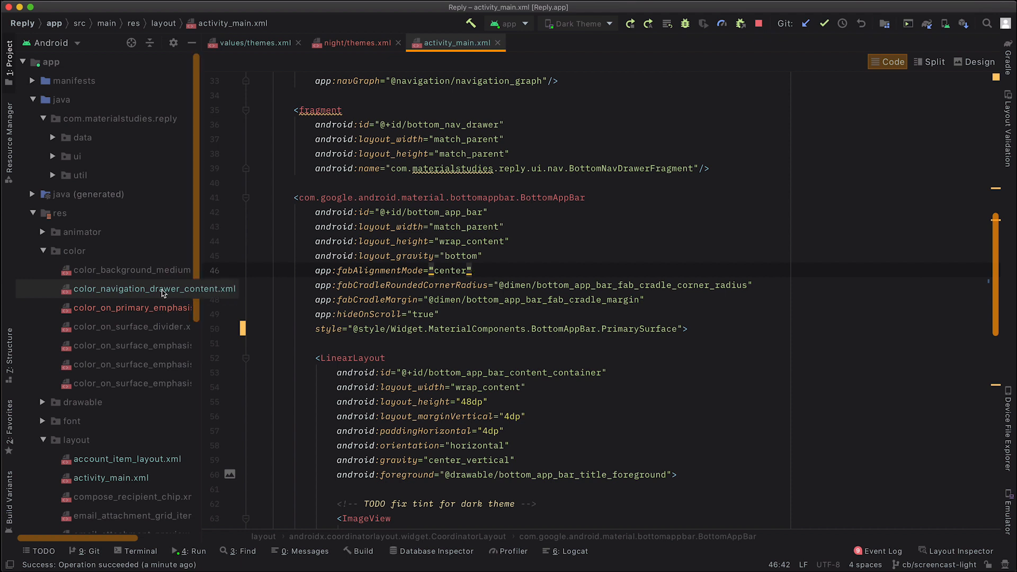
{"action": "mouse_move", "coordinate": [142, 296]}
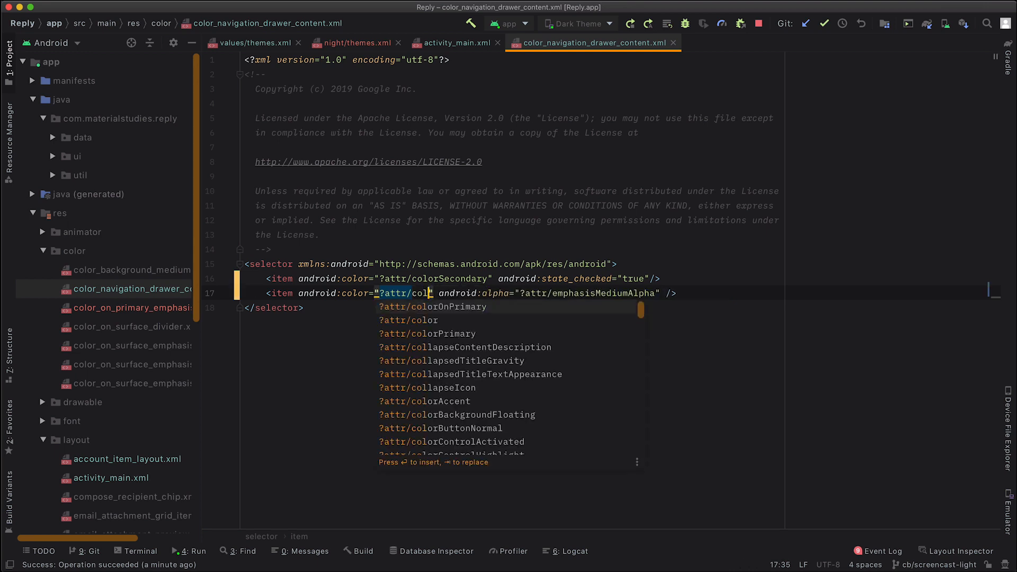
- Set the drawer's unchecked item color to ?attr/colorOnPrimarySurface via autocomplete
{"action": "type", "text": "OnPrimarySurface"}
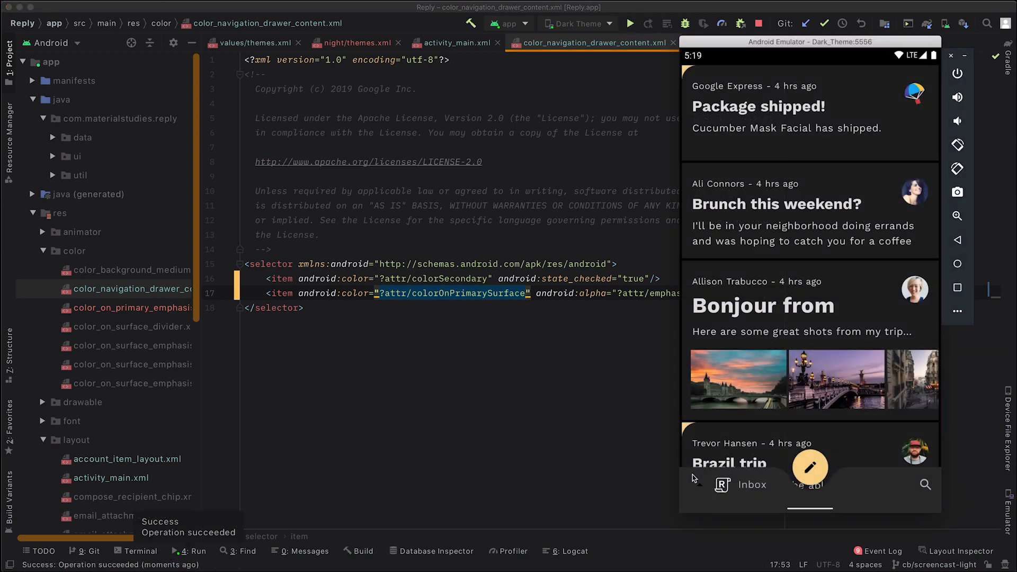
- Open the drawer and scroll through Inbox, Starred, Sent and folder entries to confirm readability
{"action": "left_click", "coordinate": [721, 484]}
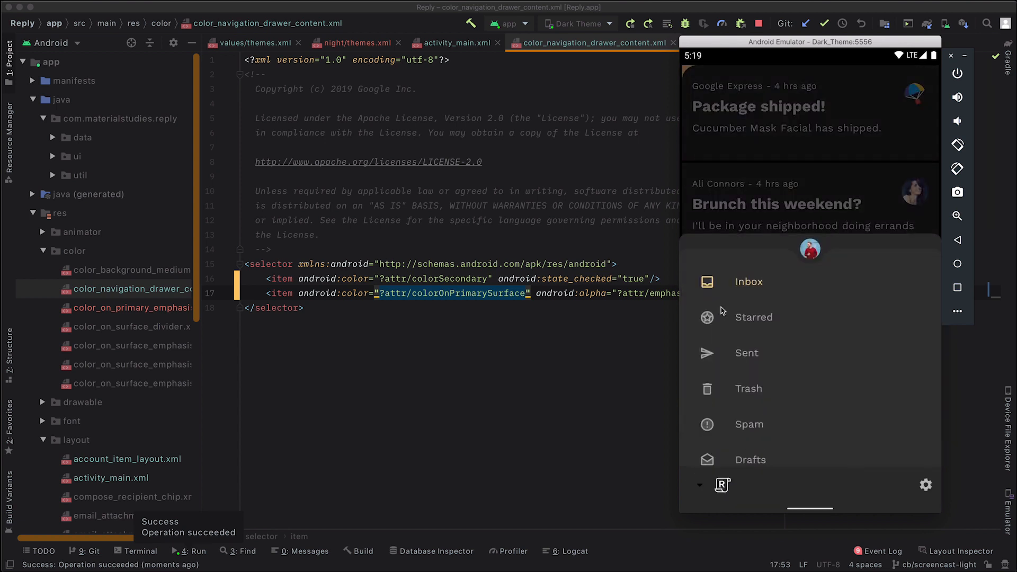
{"action": "scroll", "scroll_direction": "down", "scroll_amount": 3}
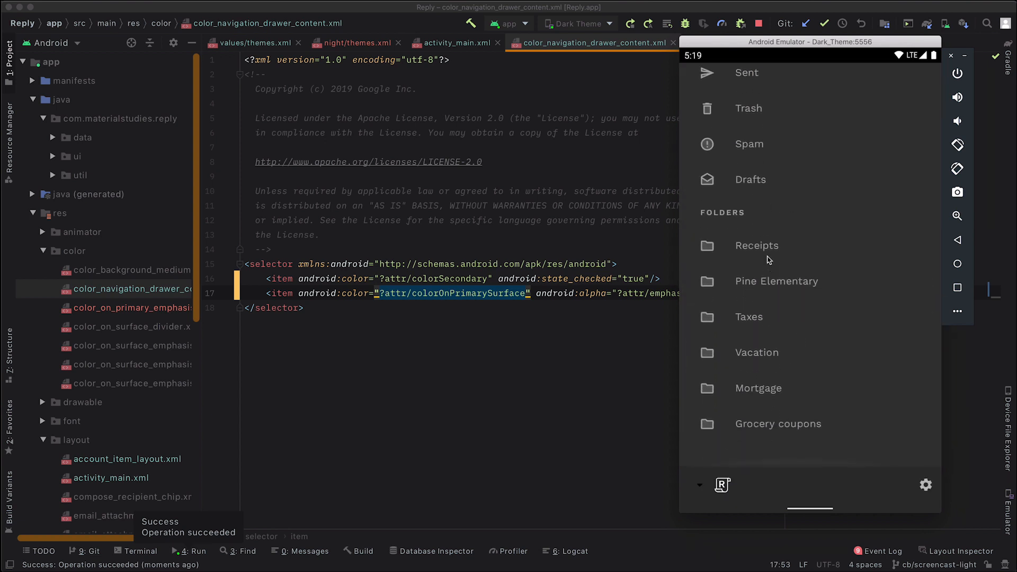